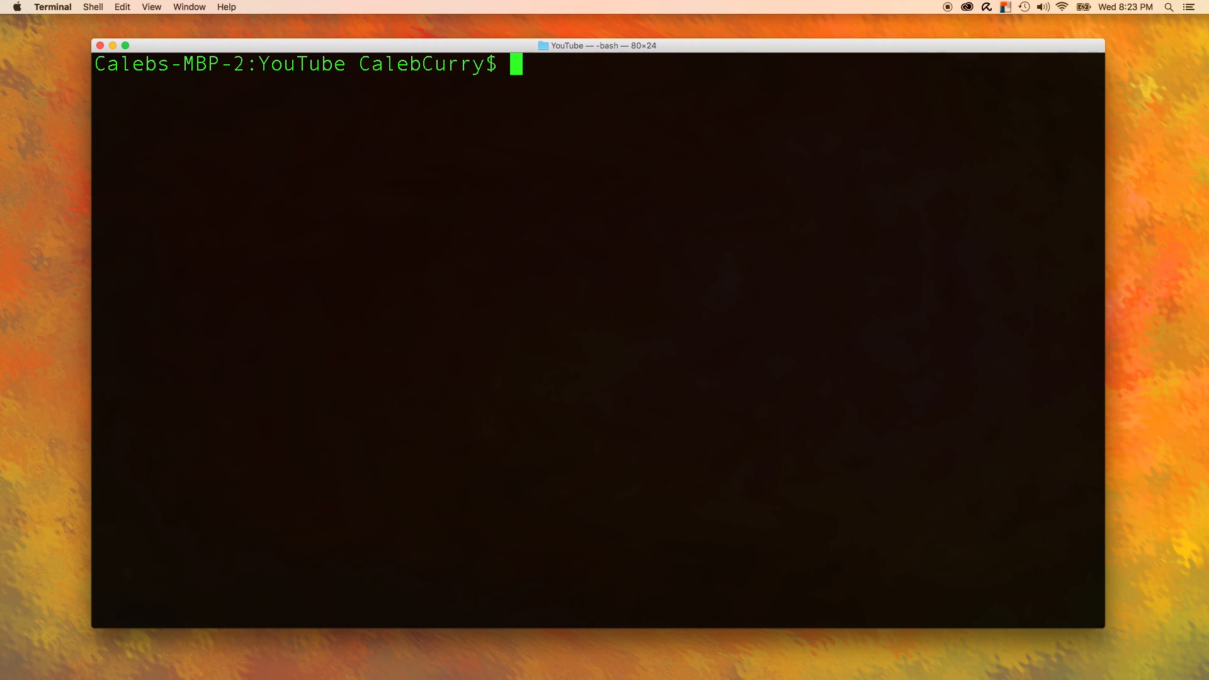
- Open subscribe.c in vim from the bash prompt
text(vim subscribe.c)
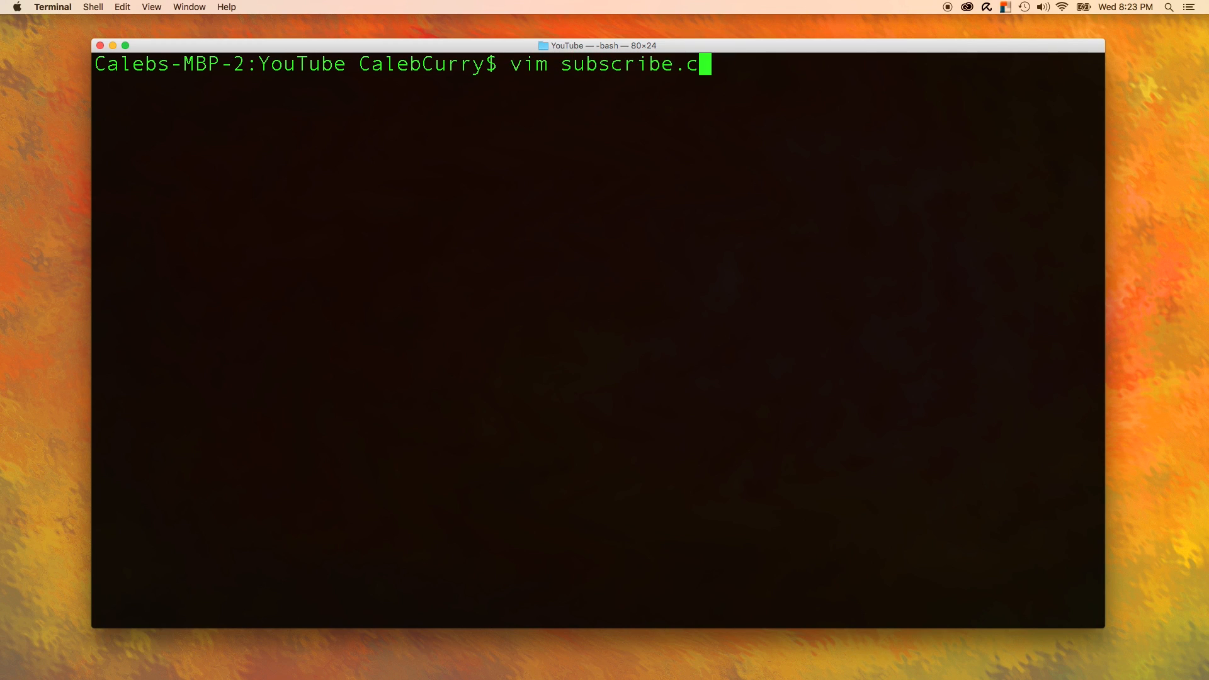
key(enter)
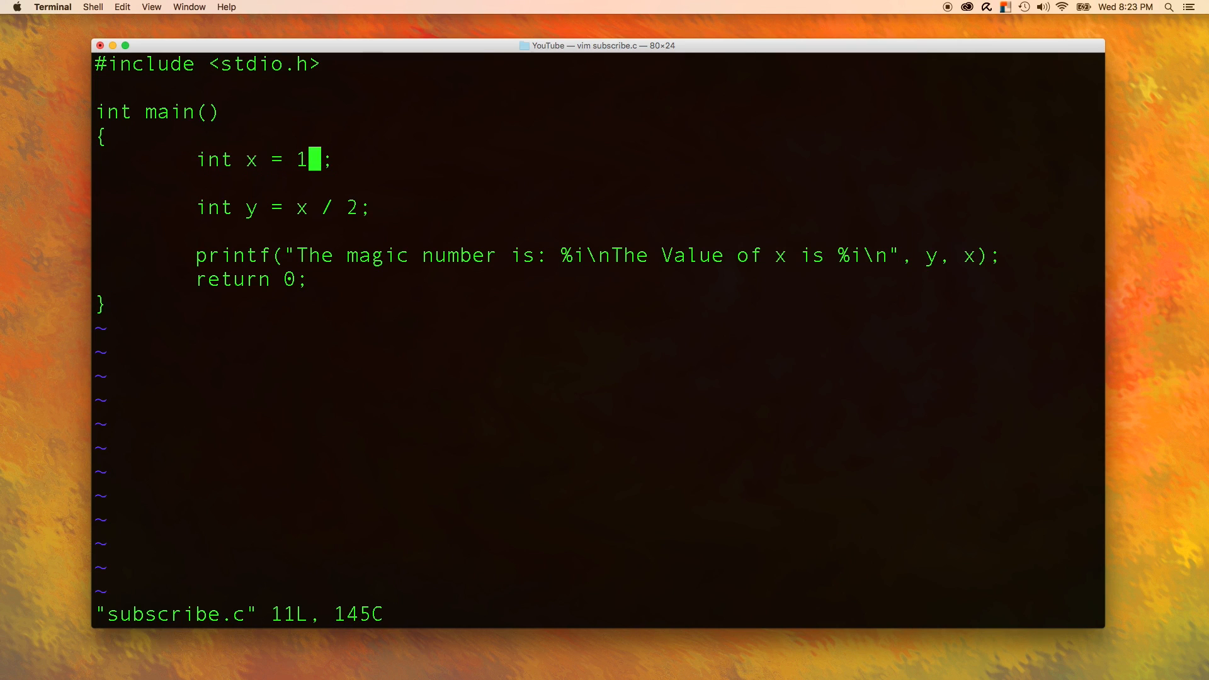
- Make x equal 10 and append the comment '//hard coding - bad' to its line
text(0)
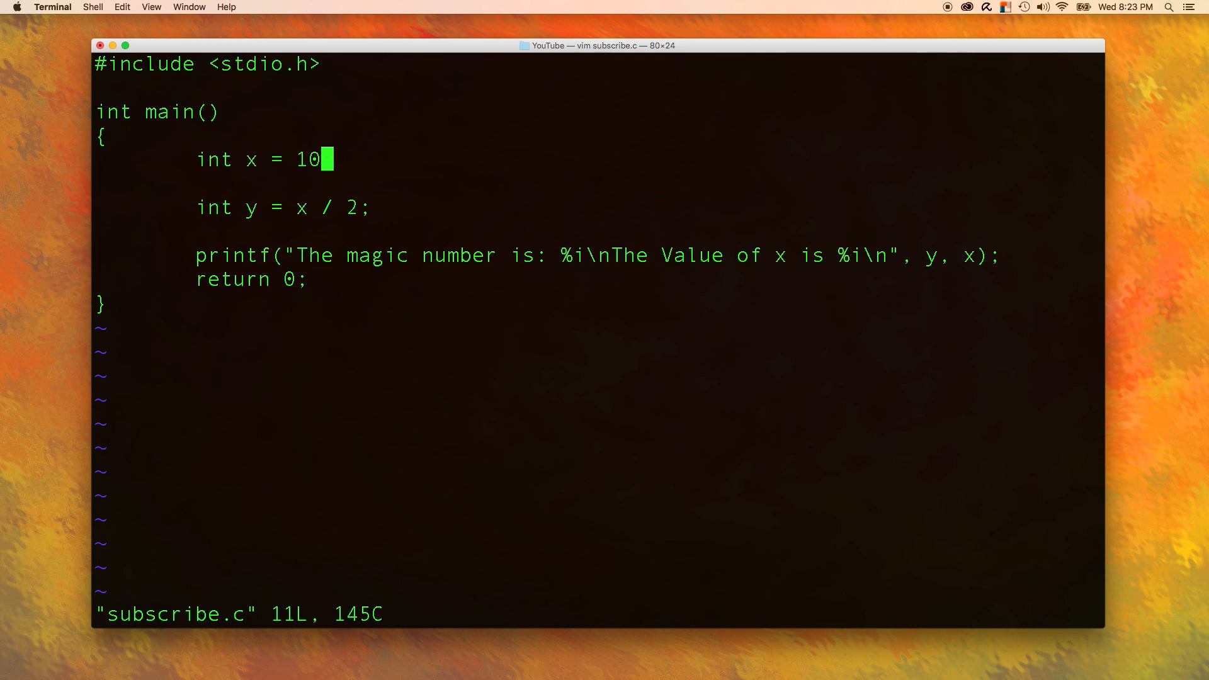
text(; //hard coding)
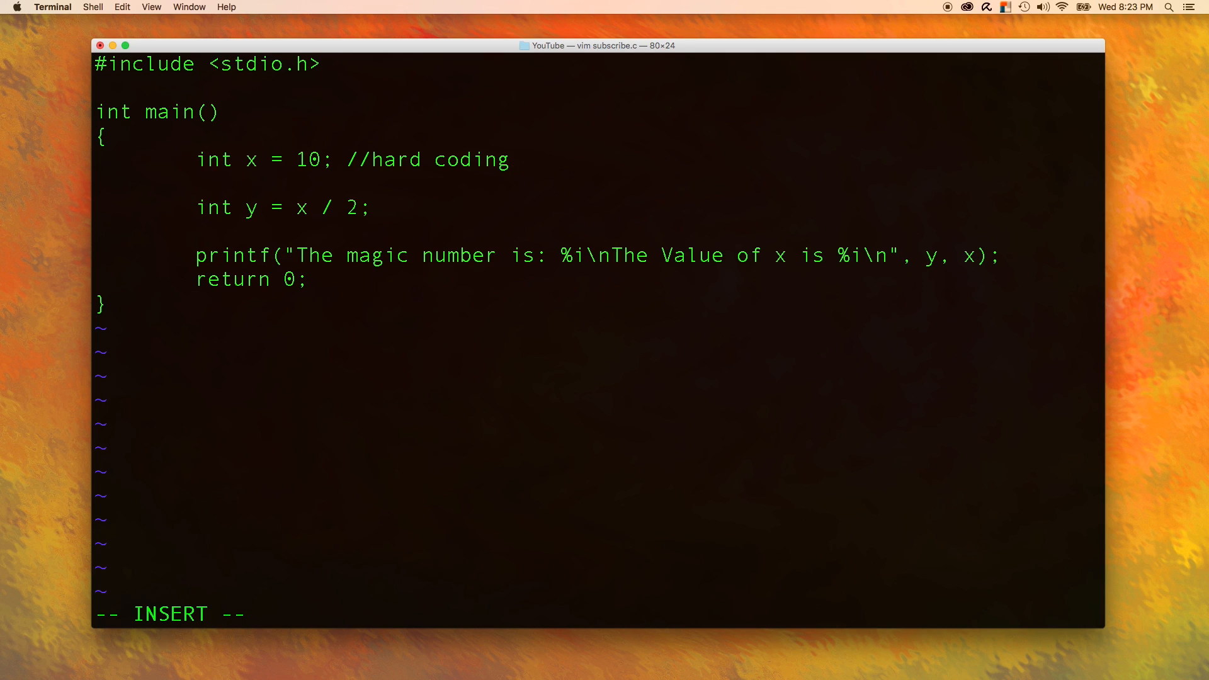
text(- bad)
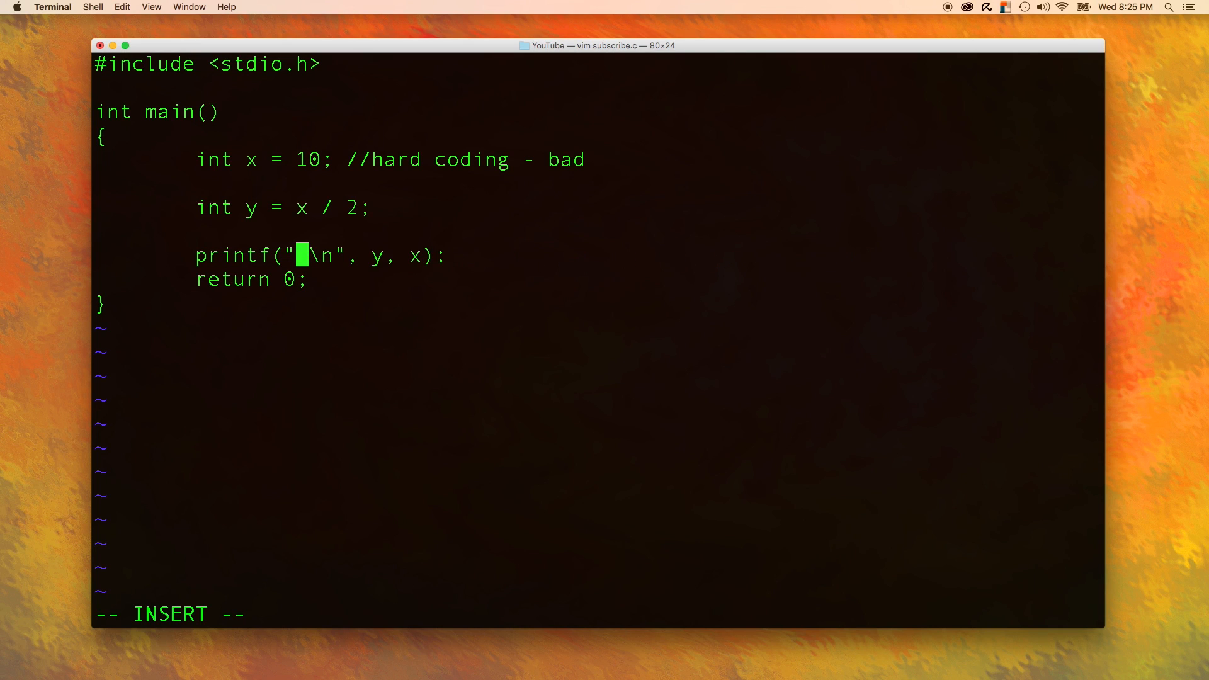
- Enter insert mode to remove the x and y lines and the old printf text
text(i)
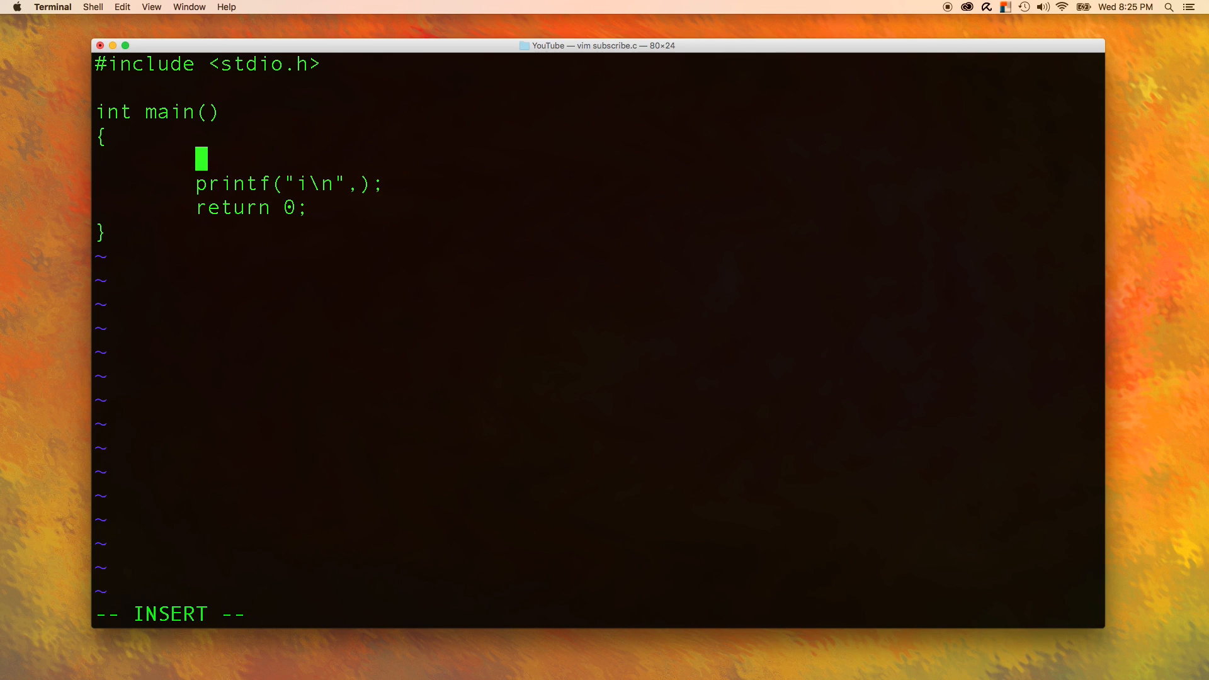
- Declare 'int radius;' commented '//The distance from outside to center of the circle'
text(int radius;)
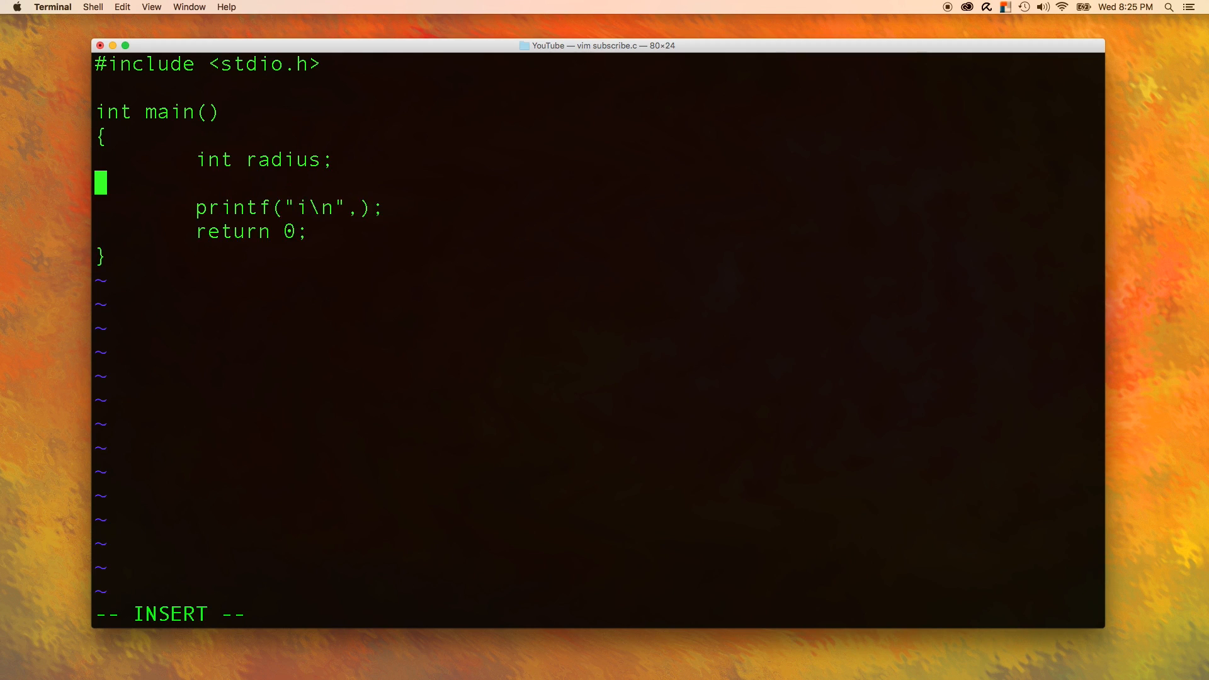
text(//The)
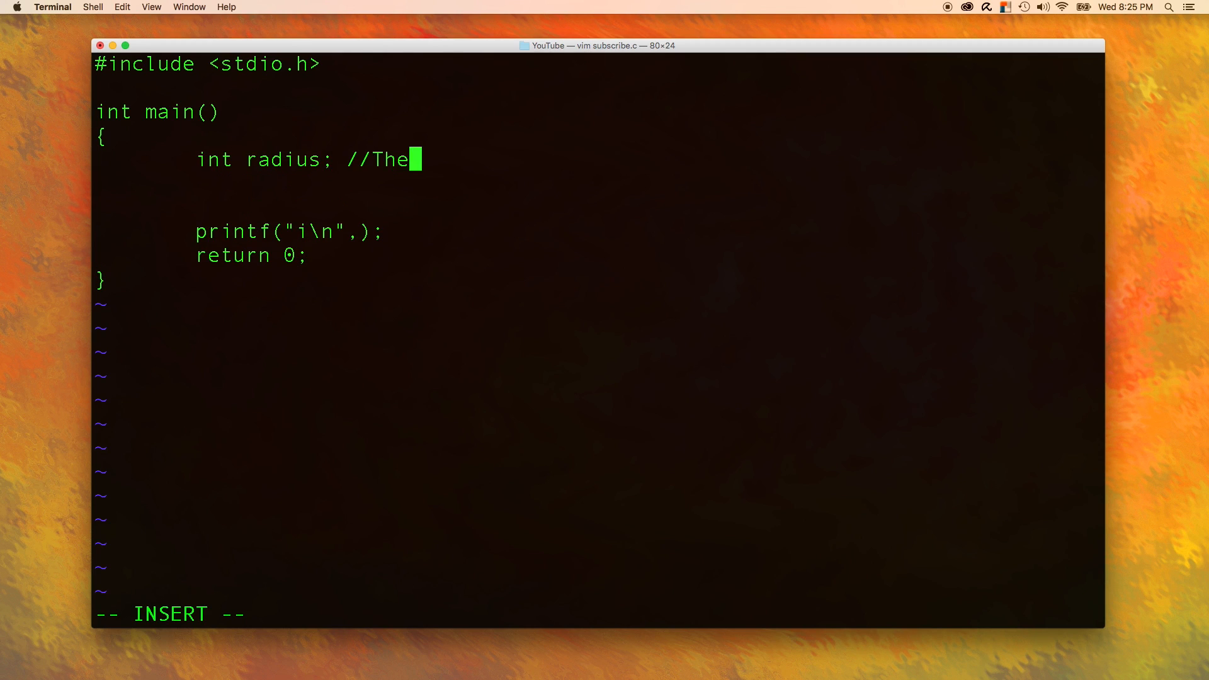
text(distance fr)
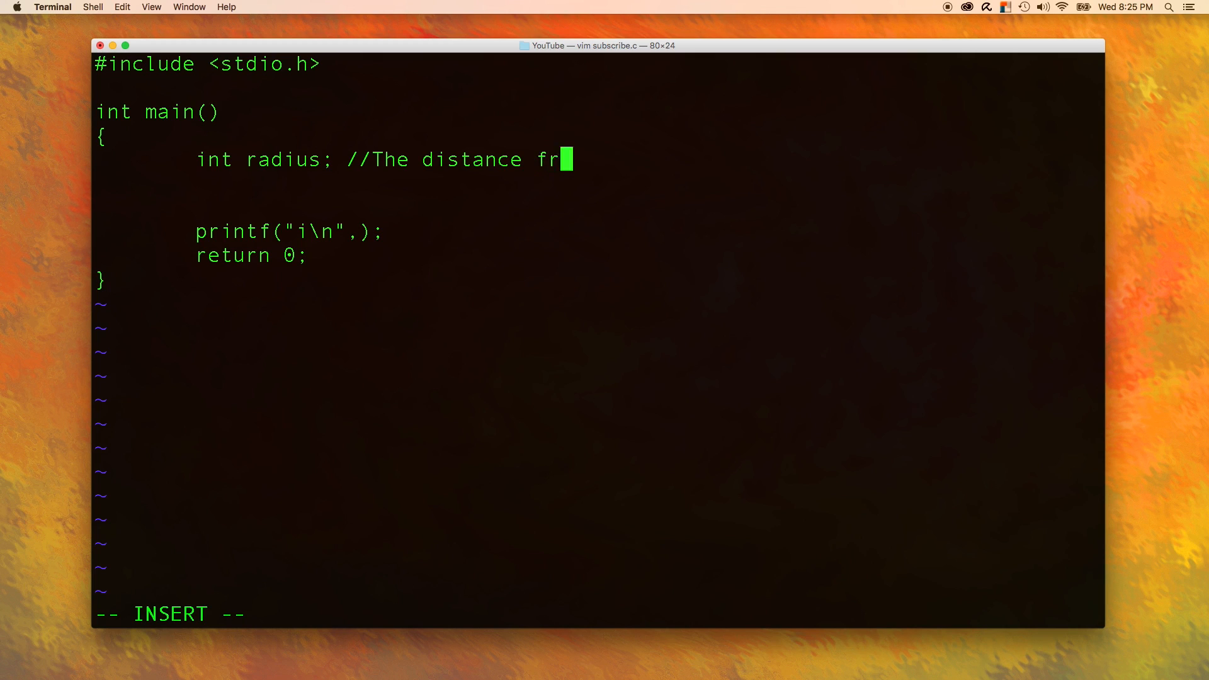
text(om outside to center of)
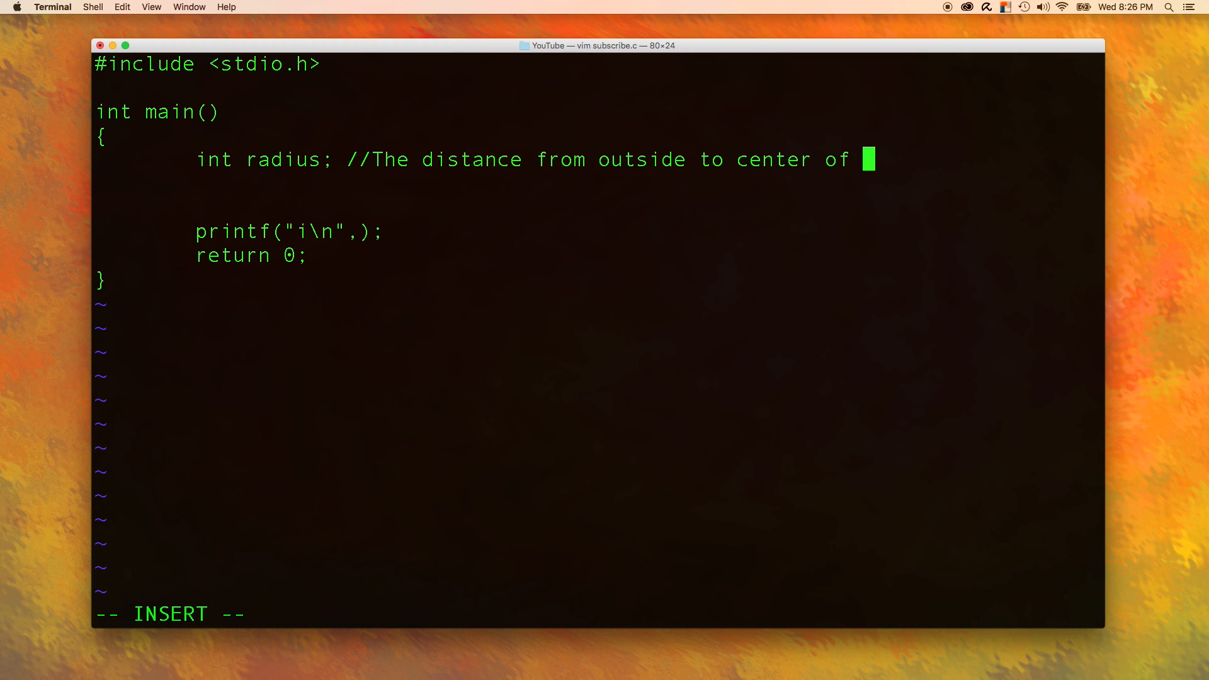
text(the circle)
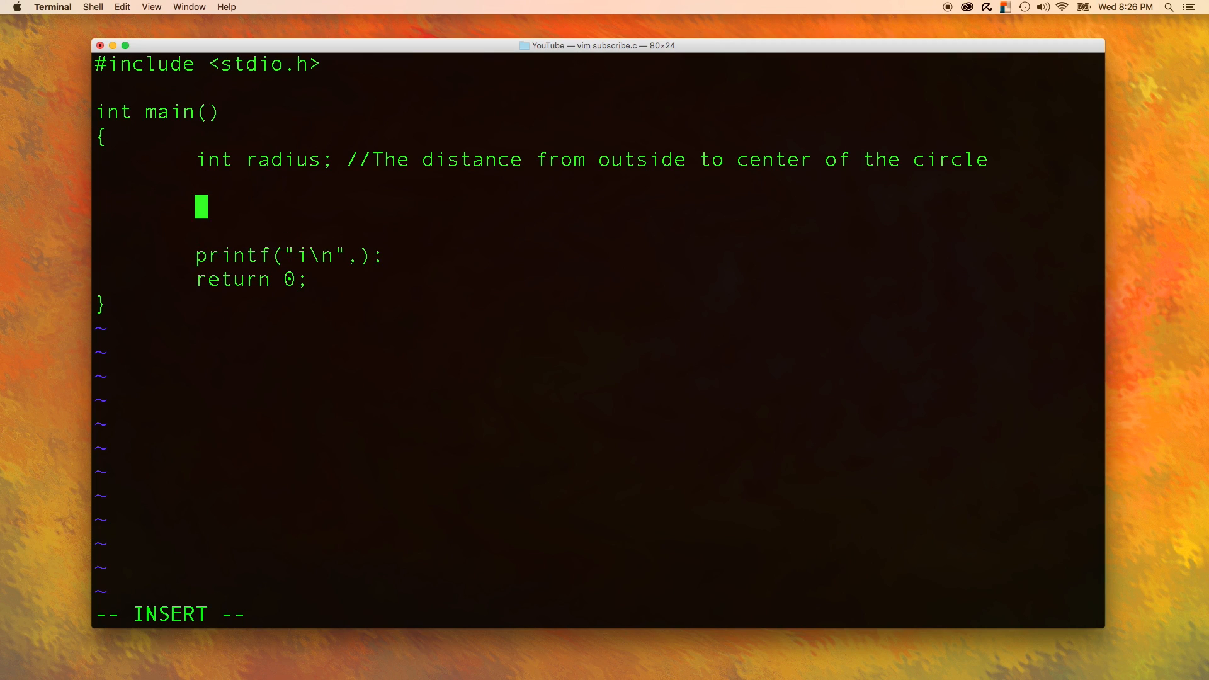
- Write the scanf call with a "%n" format string and a second argument slot
text(SCN)
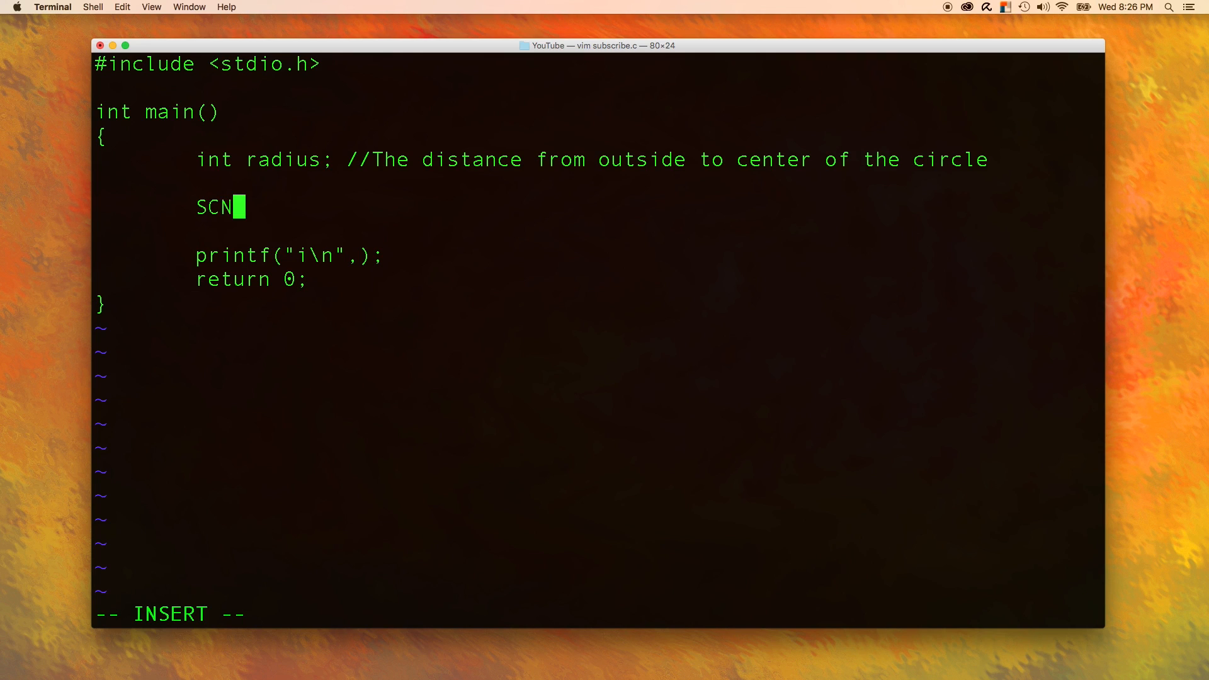
key(BackSpace)
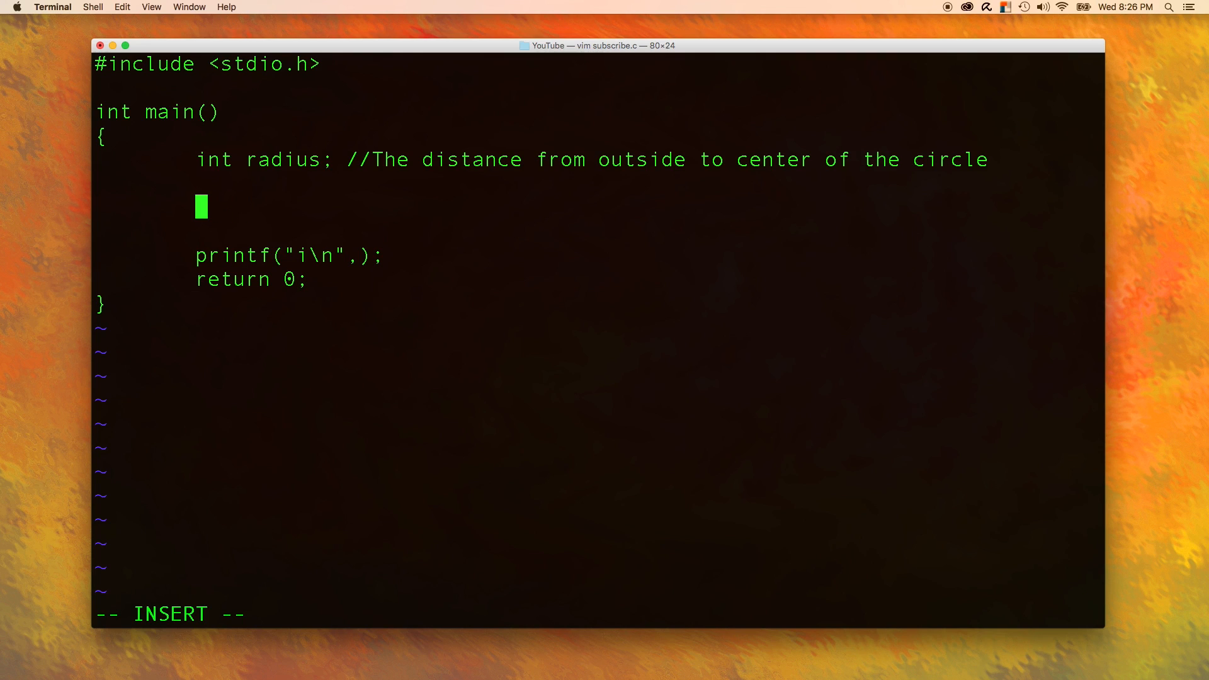
text(scanf();)
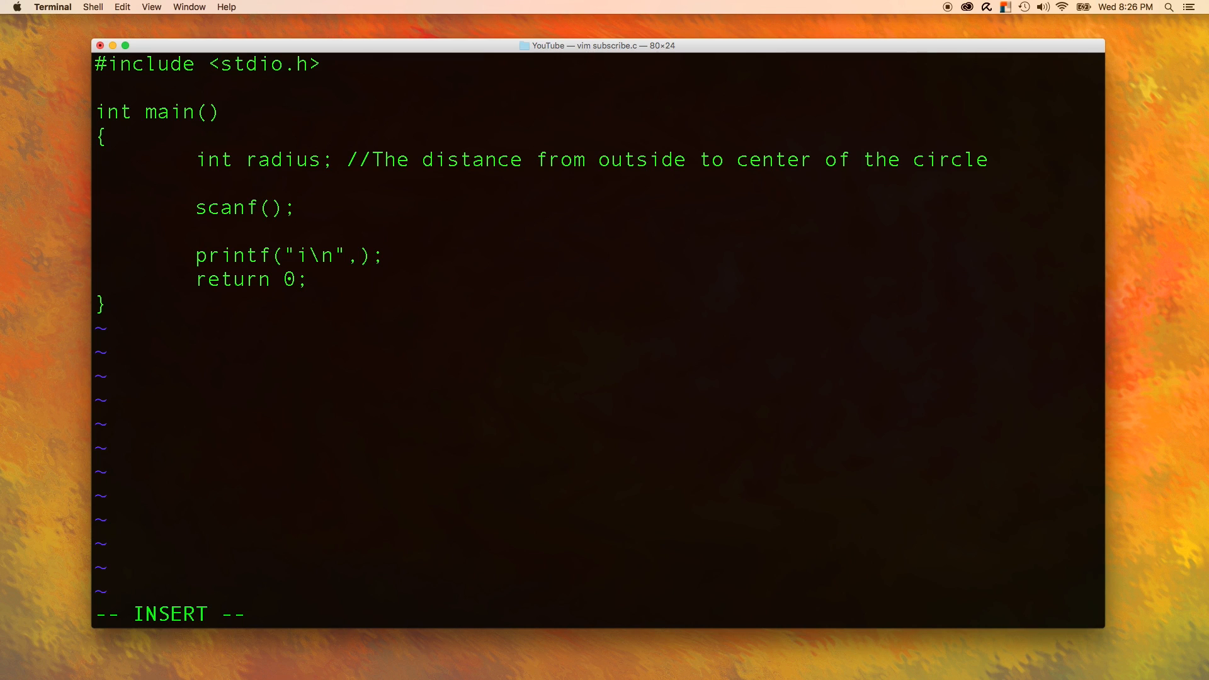
text("")
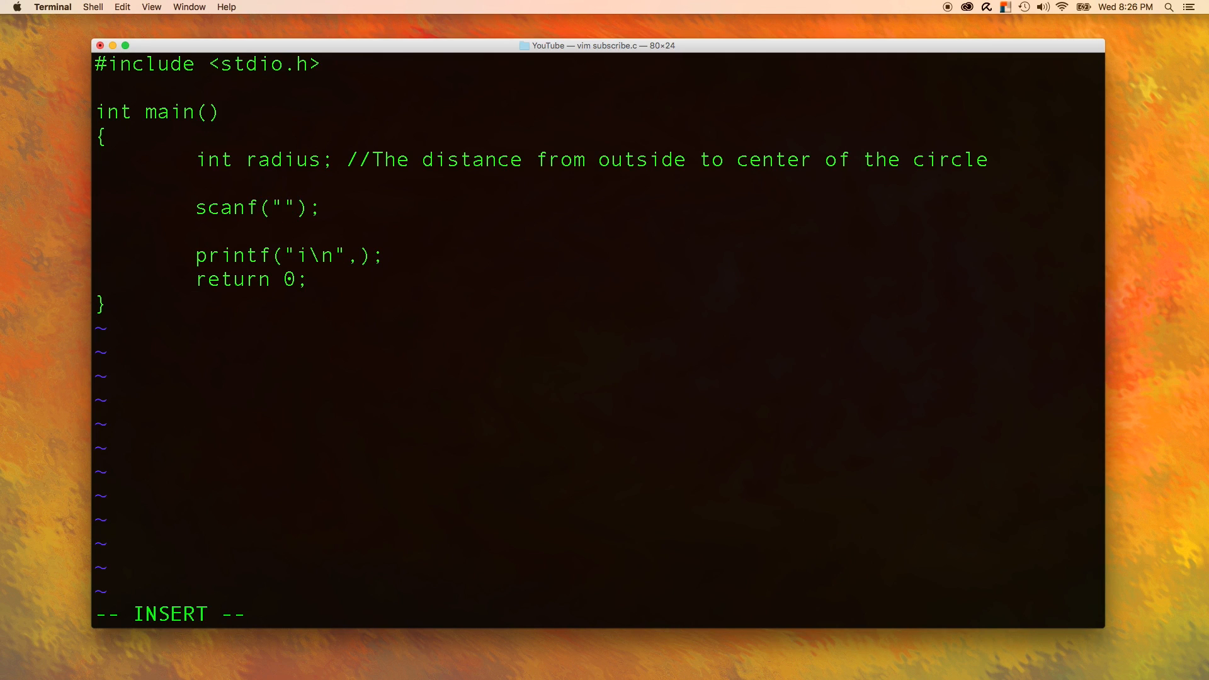
text(%i)
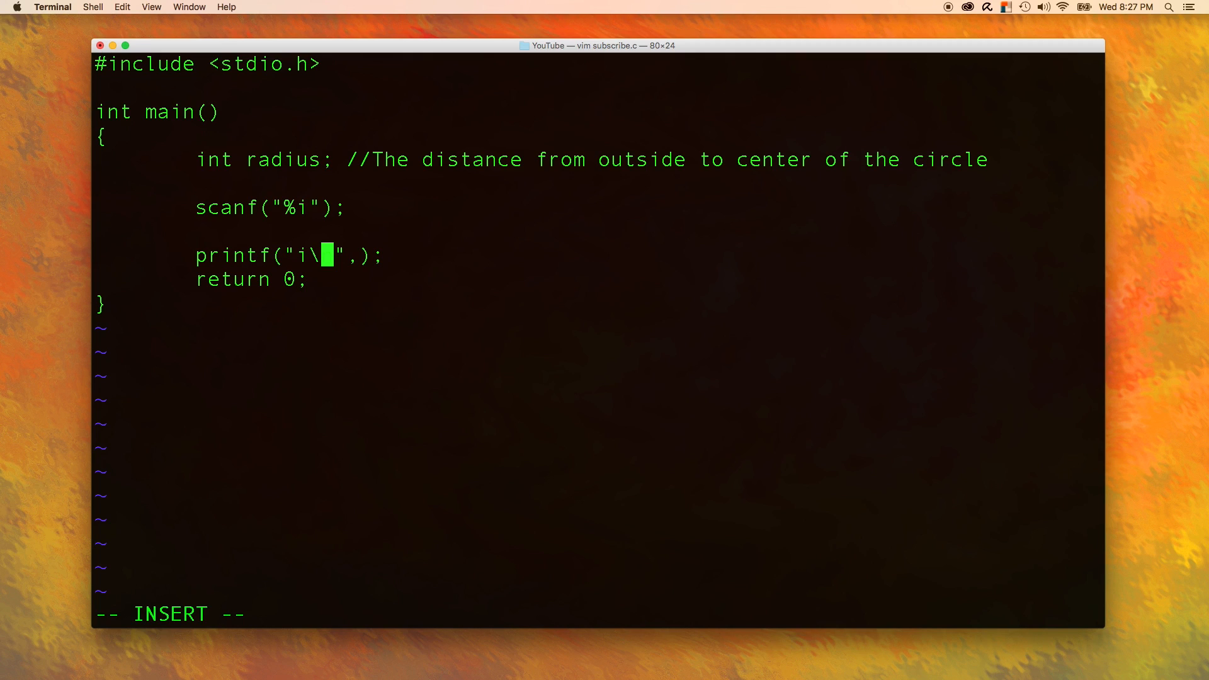
text(n)
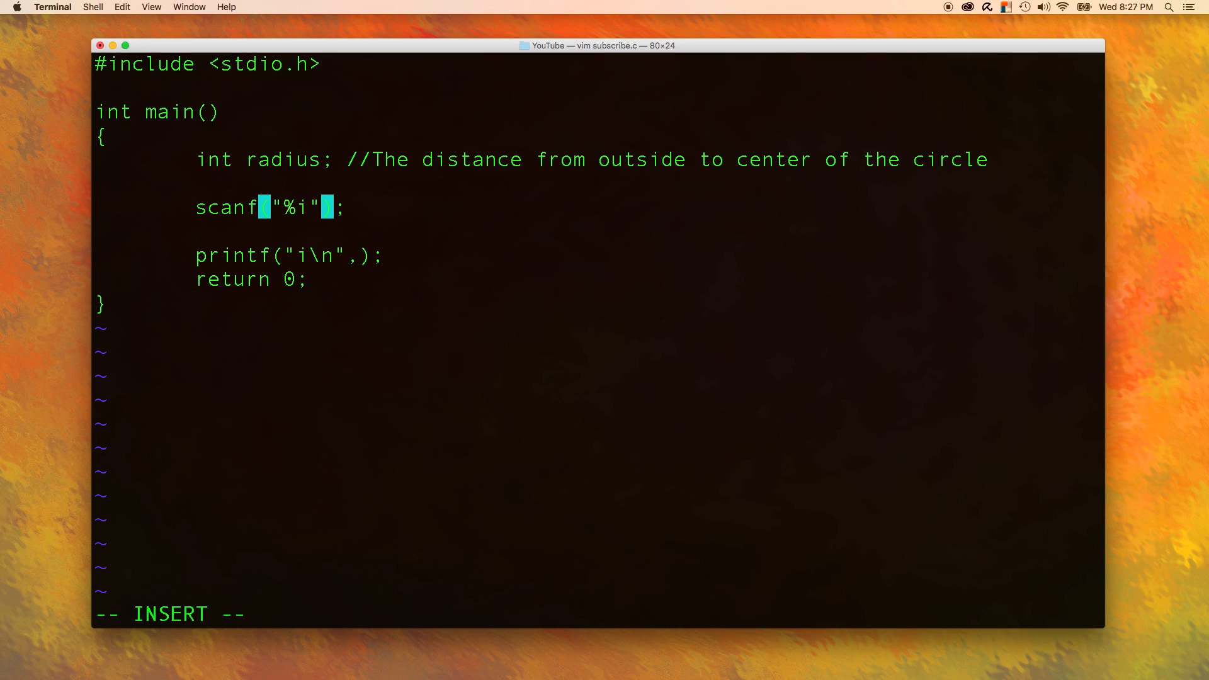
text(", ")
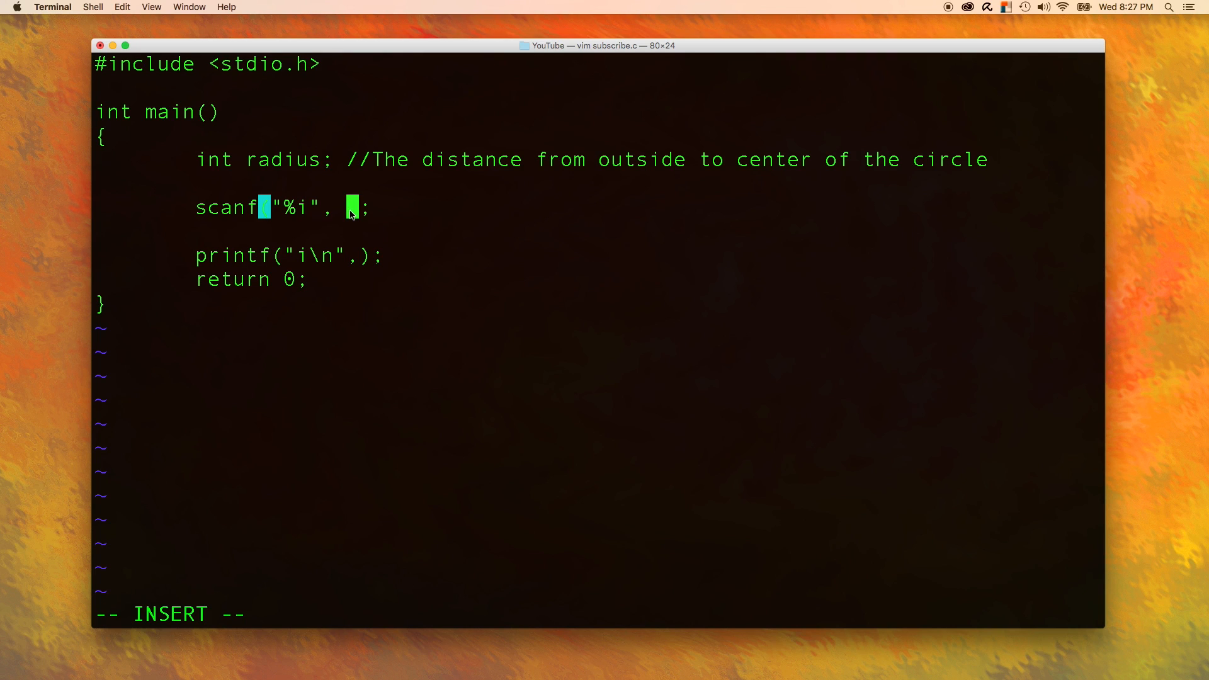
mouse_move(389, 210)
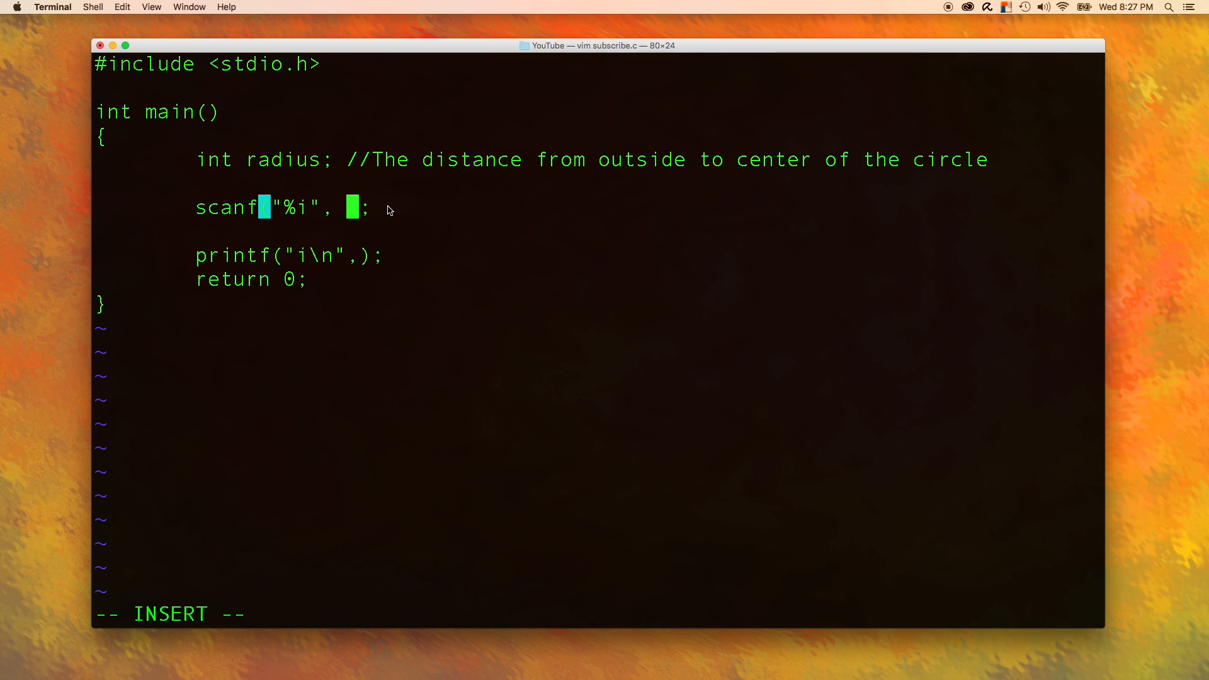
- Pass &radius to scanf and comment it '//address-of operator'
text(&)
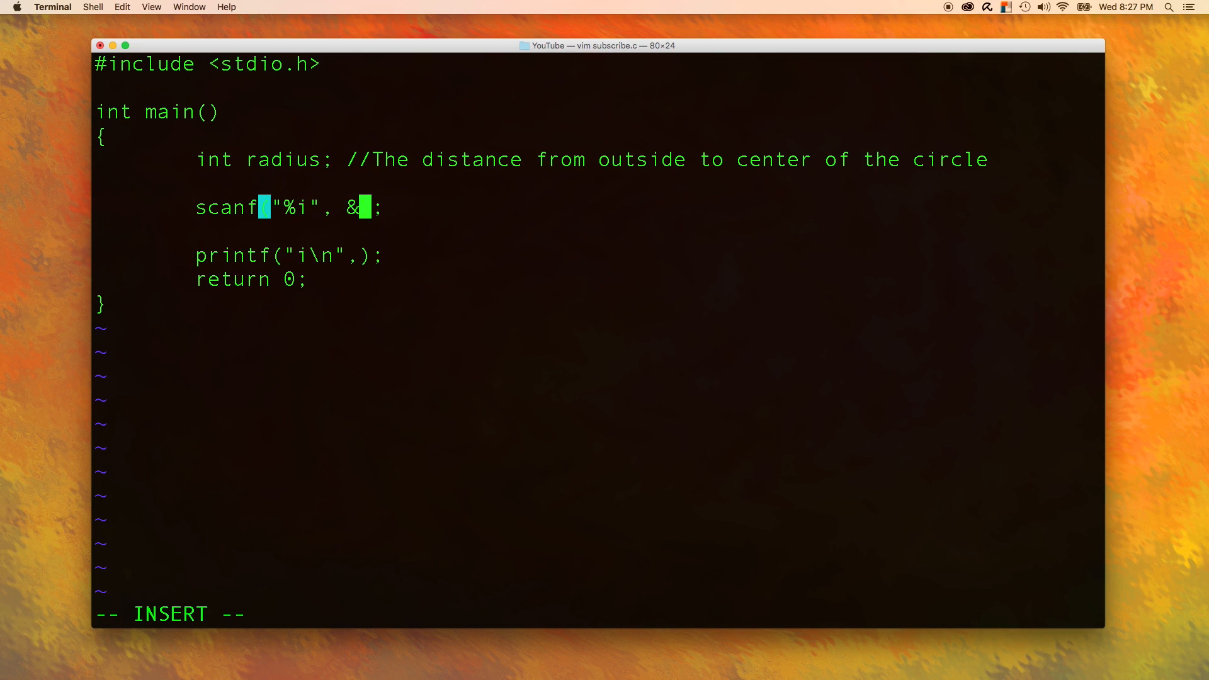
text(rad)
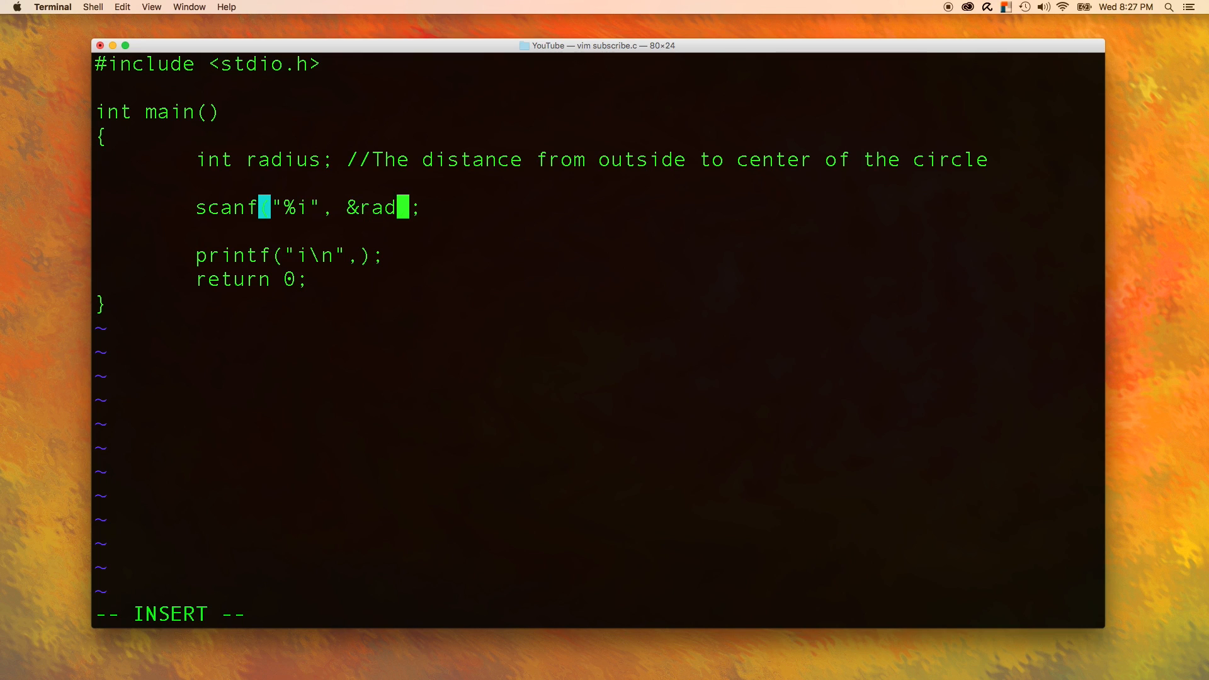
text(ius); //)
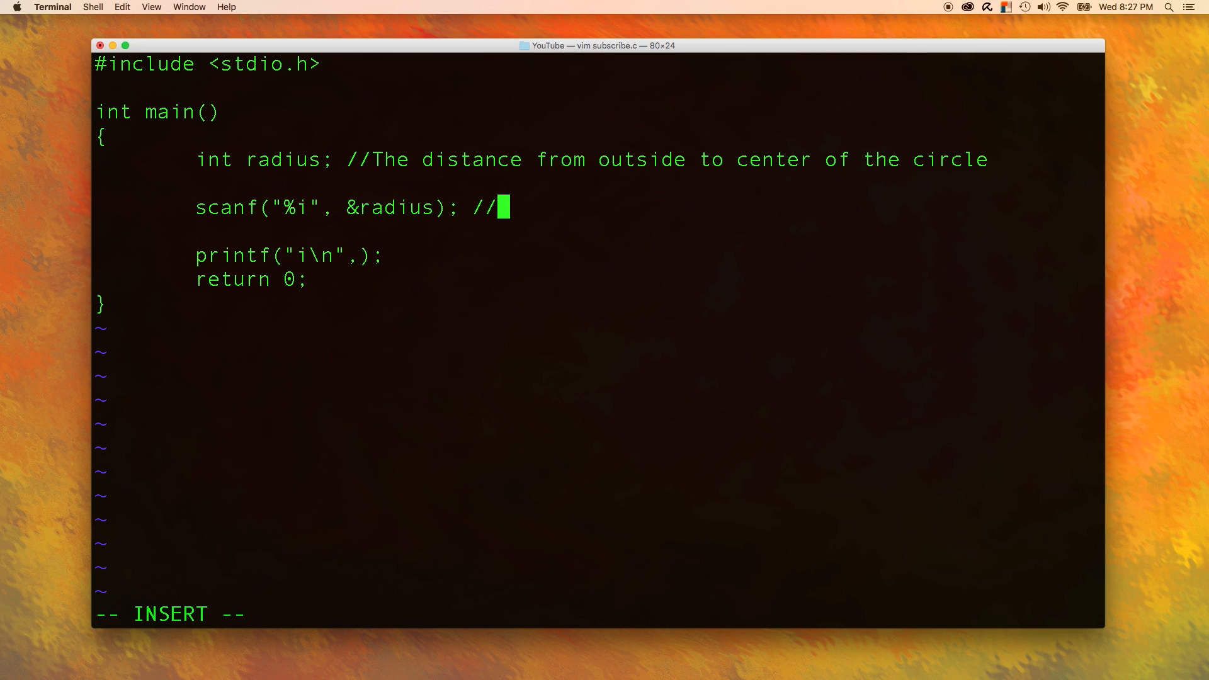
text(addre)
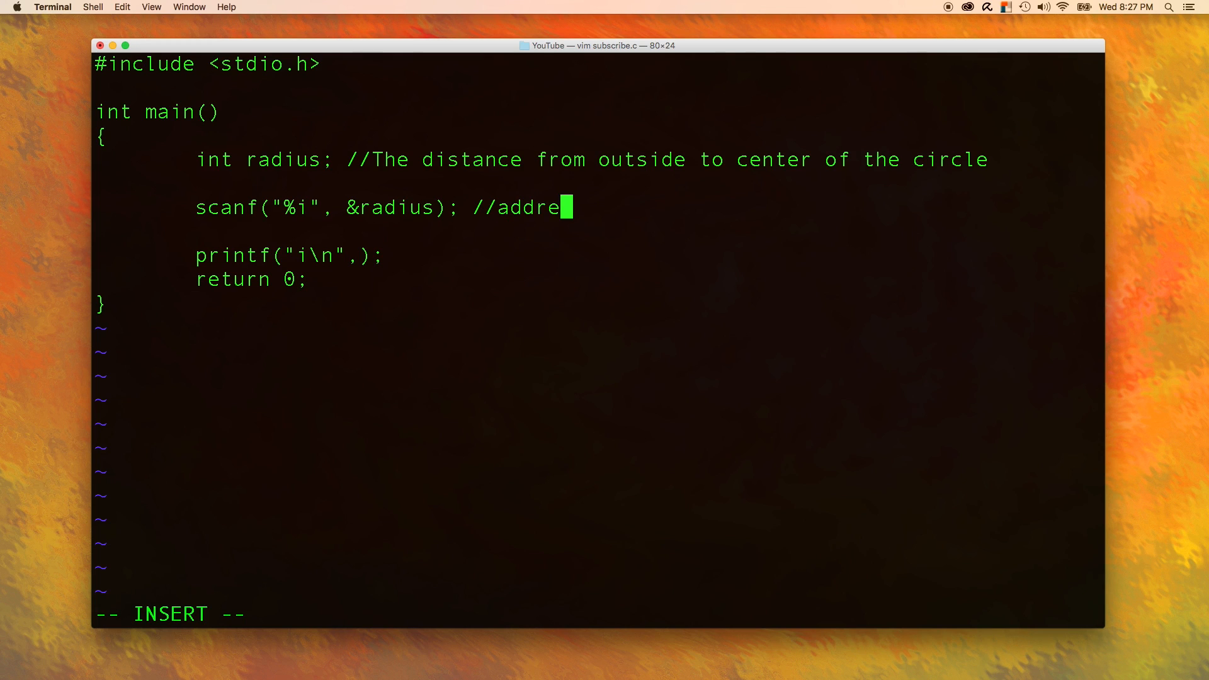
text(ss-of operator)
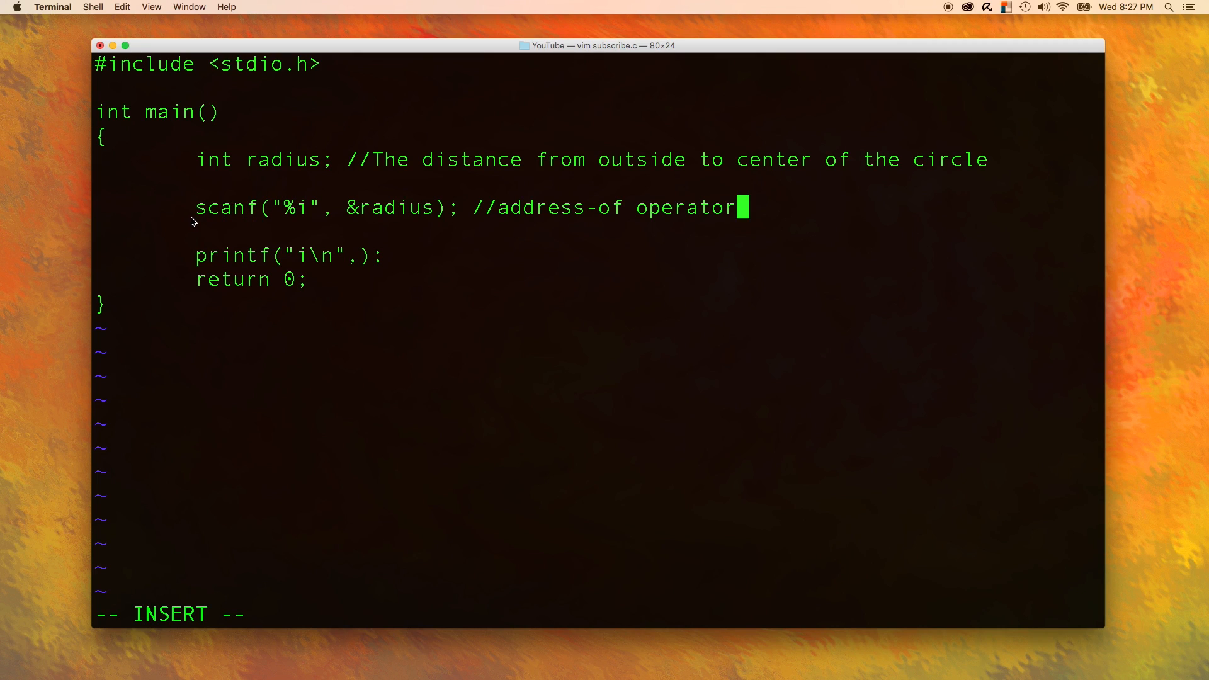
mouse_move(362, 204)
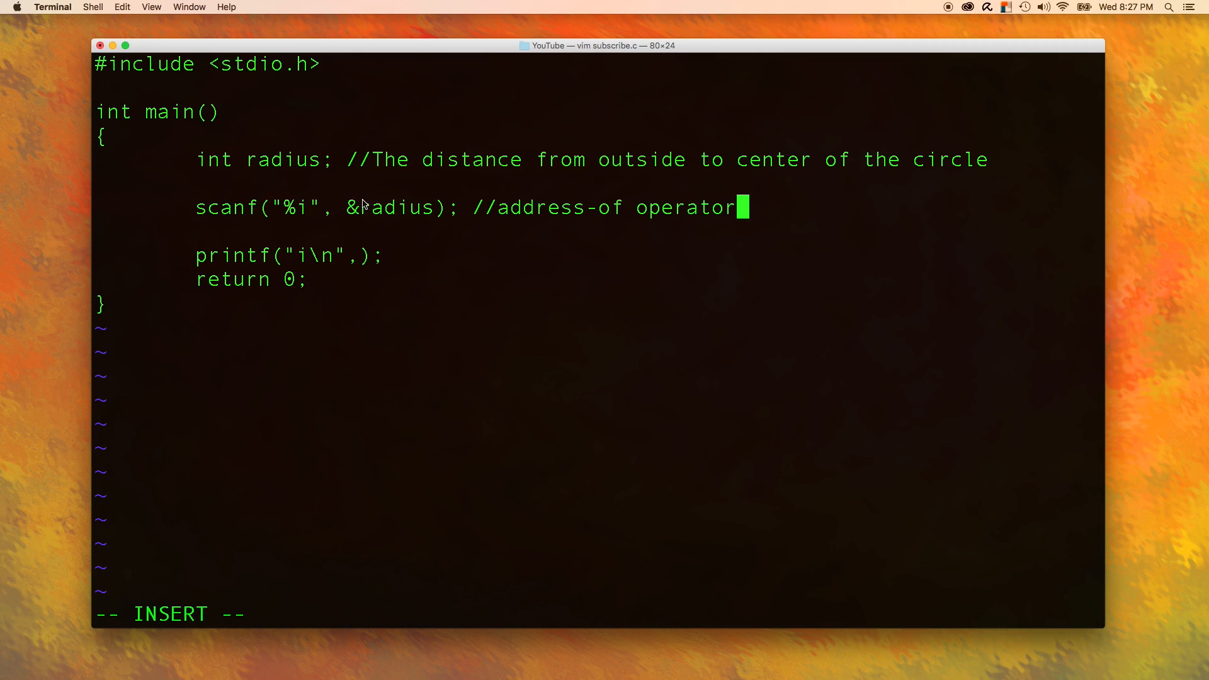
mouse_move(417, 214)
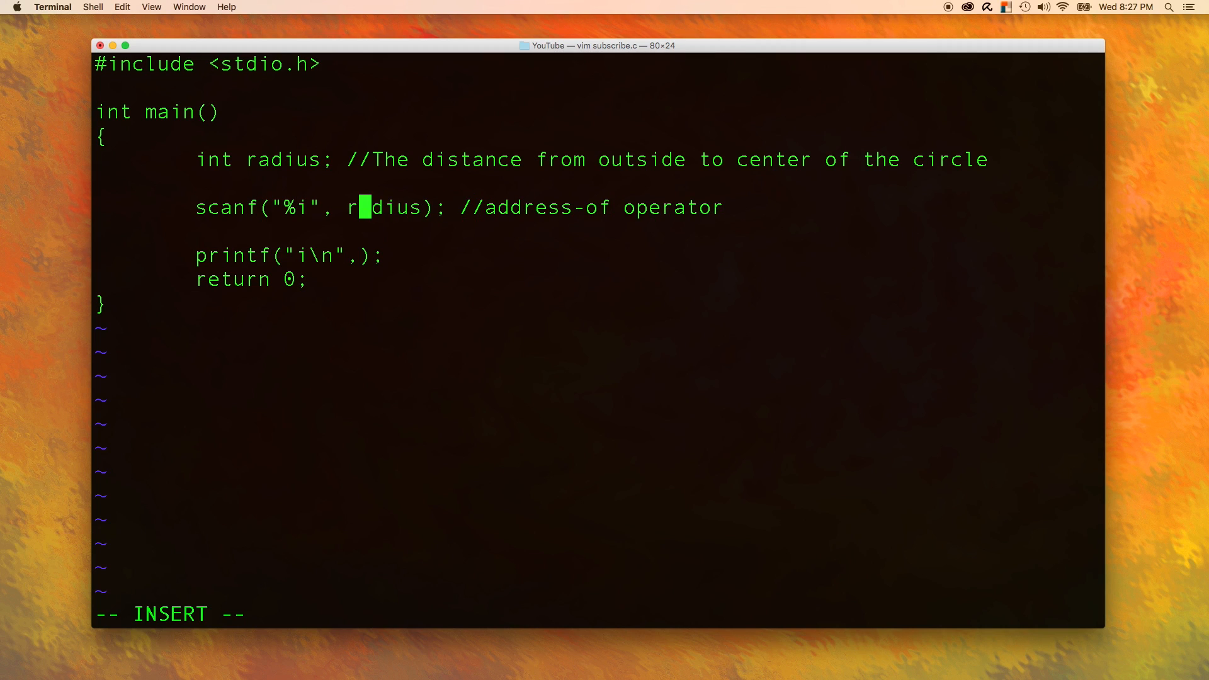
- Begin typing the argument of the following printf statement
text(a)
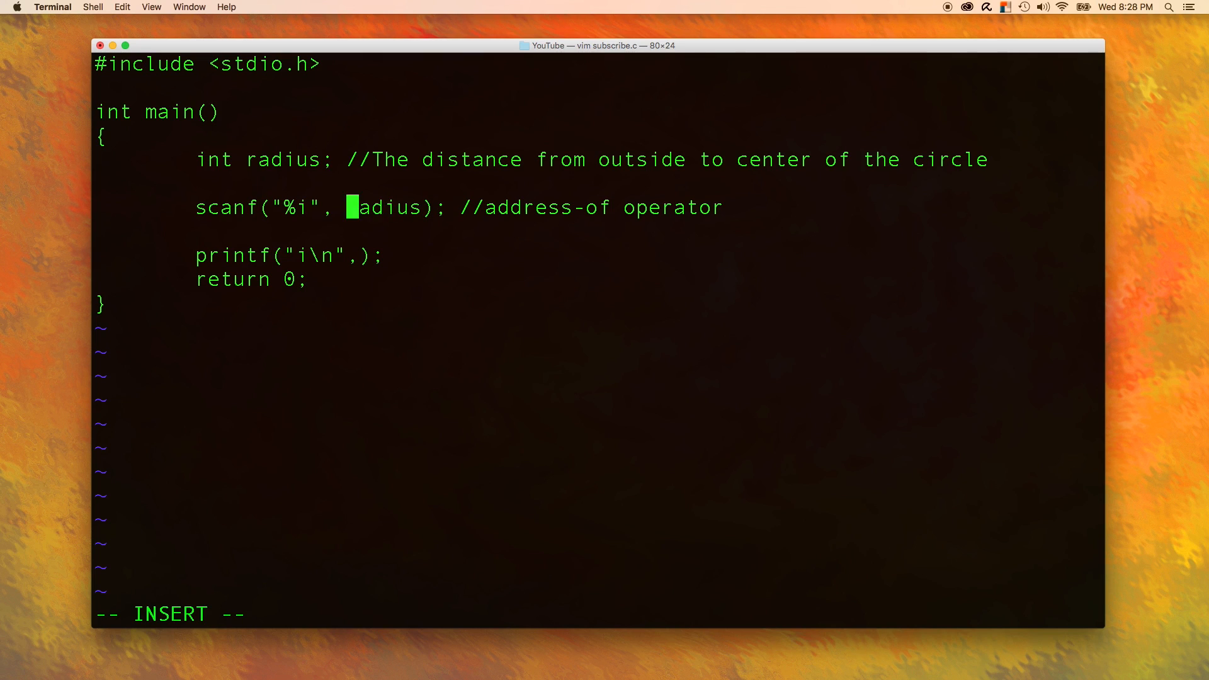
text(&)
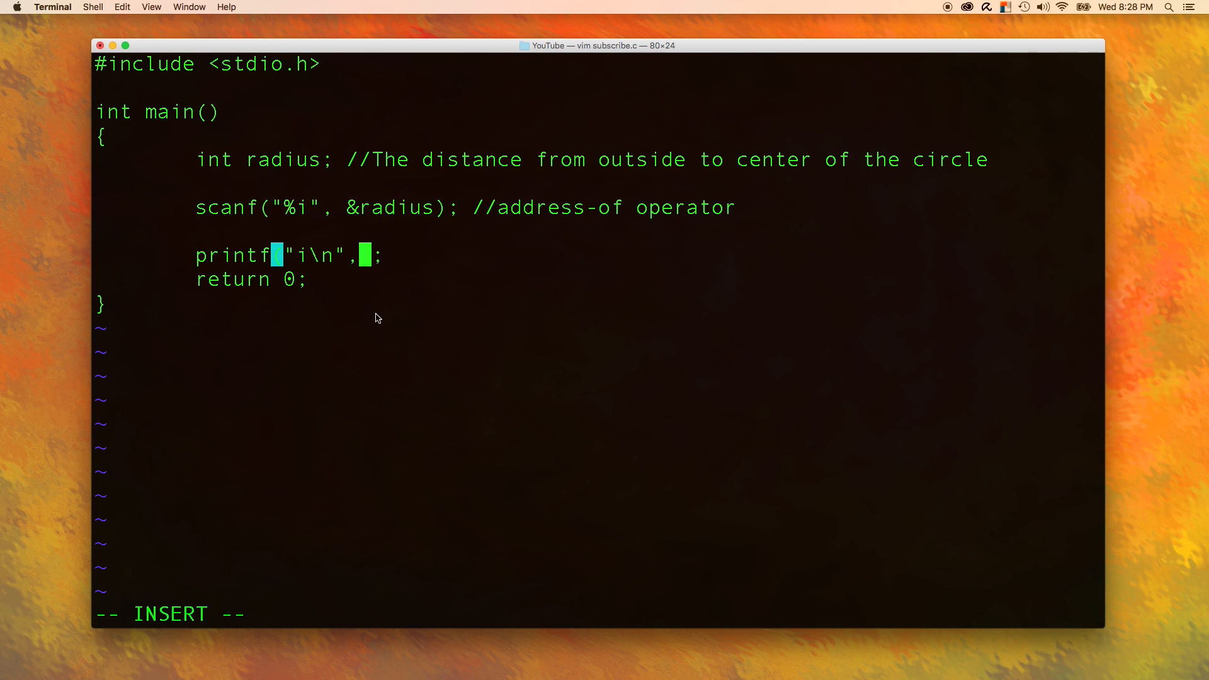
text(x)
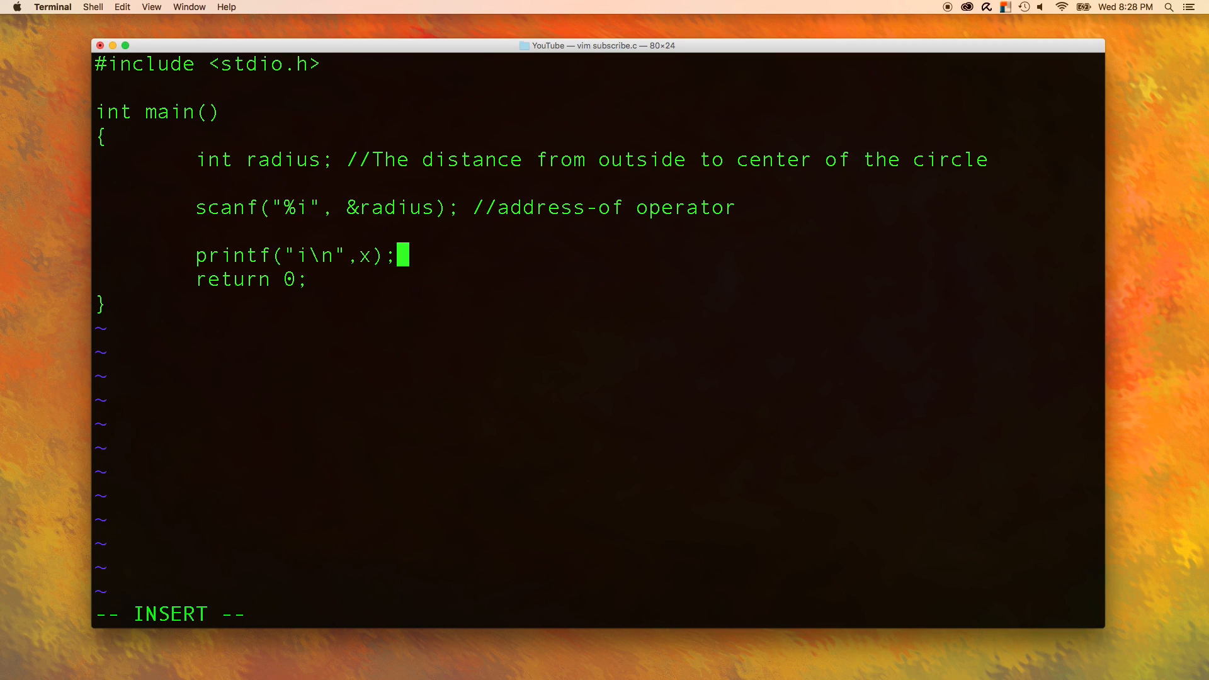
mouse_move(425, 219)
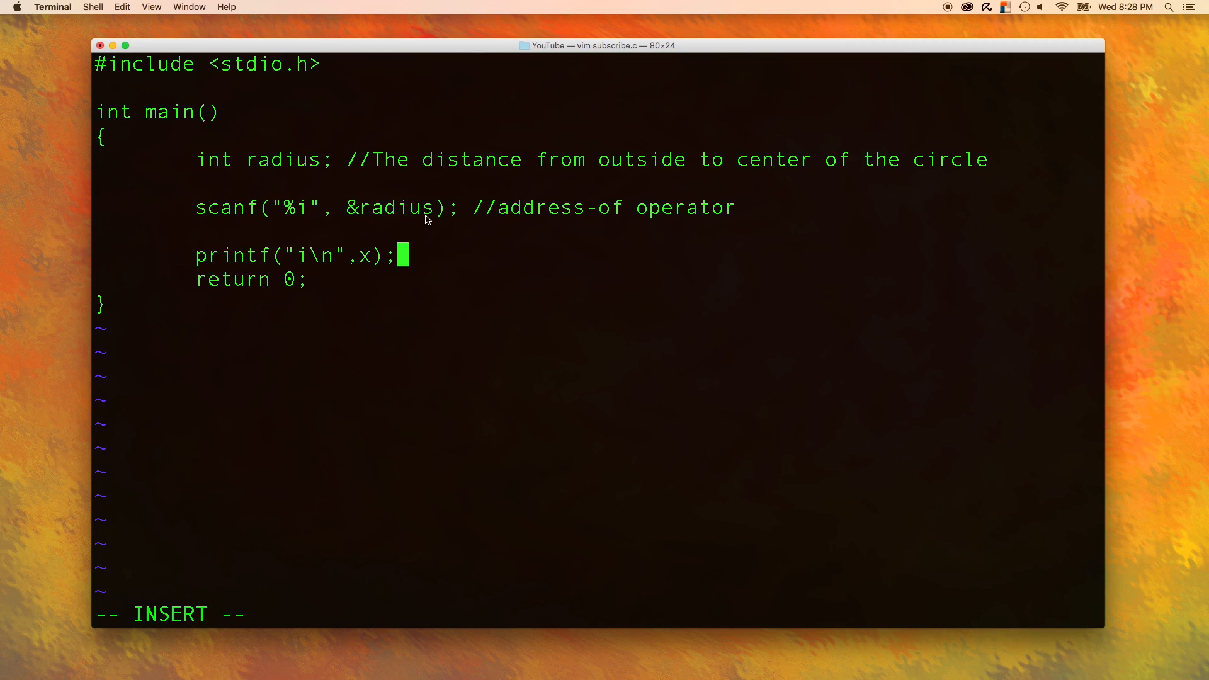
mouse_move(430, 219)
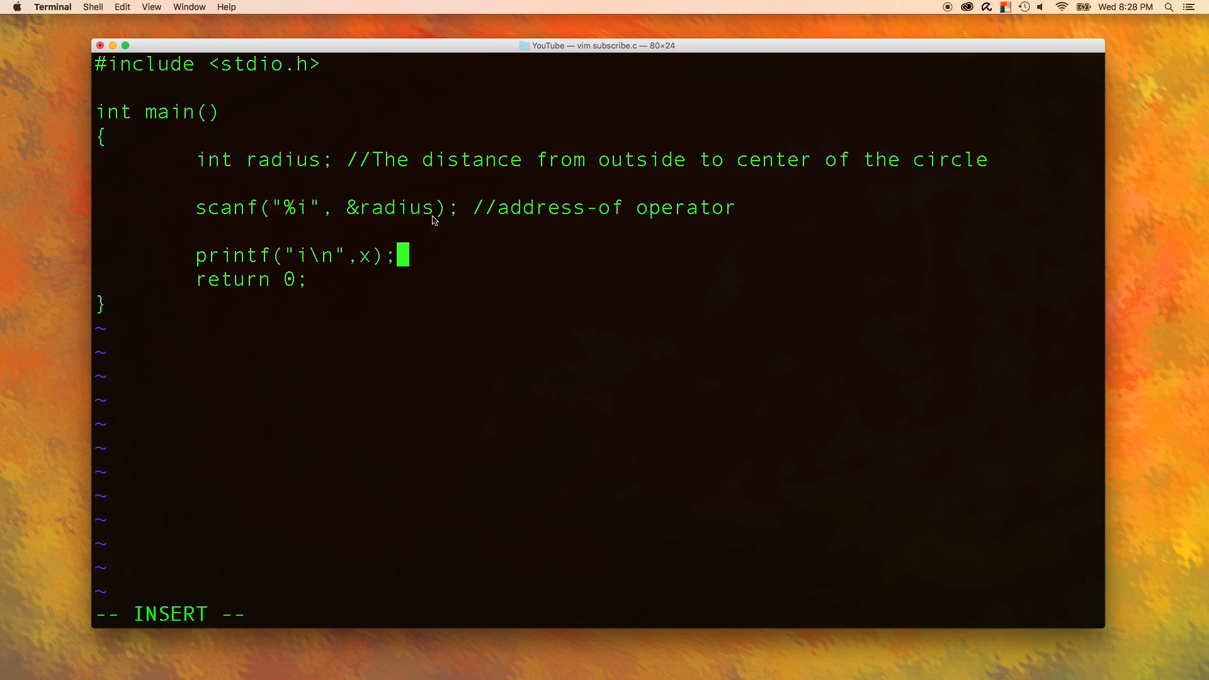
mouse_move(353, 251)
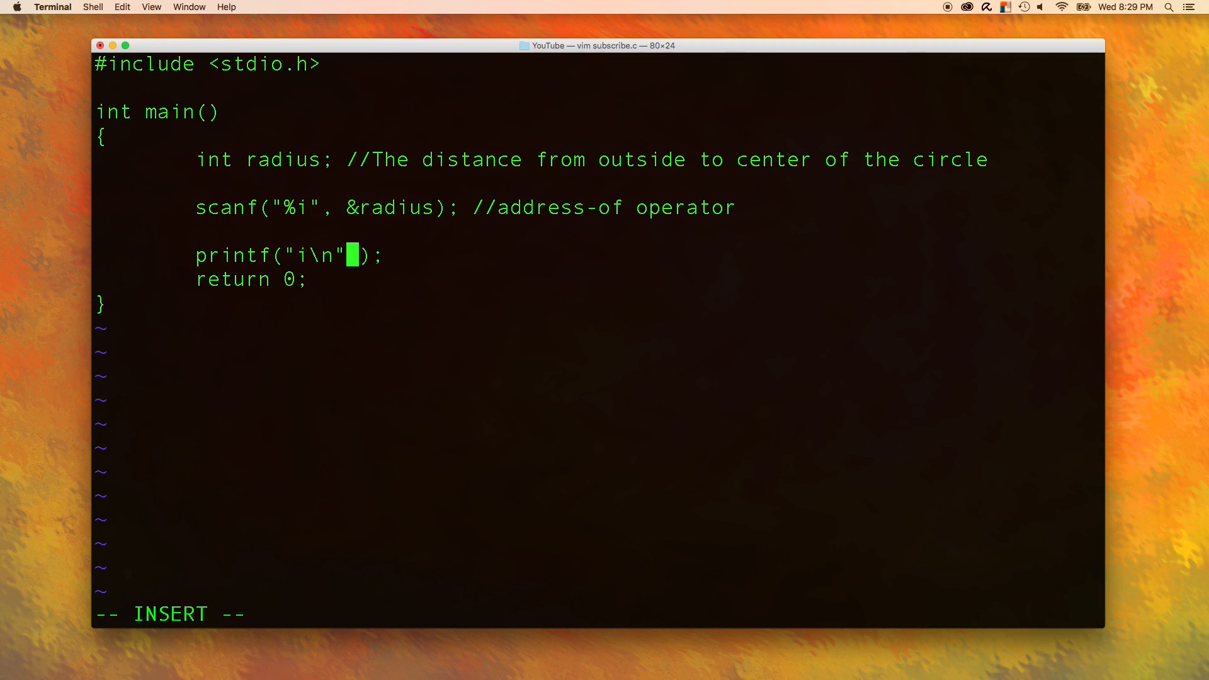
- Add ',radius' as the argument inside the printf call
text(,r)
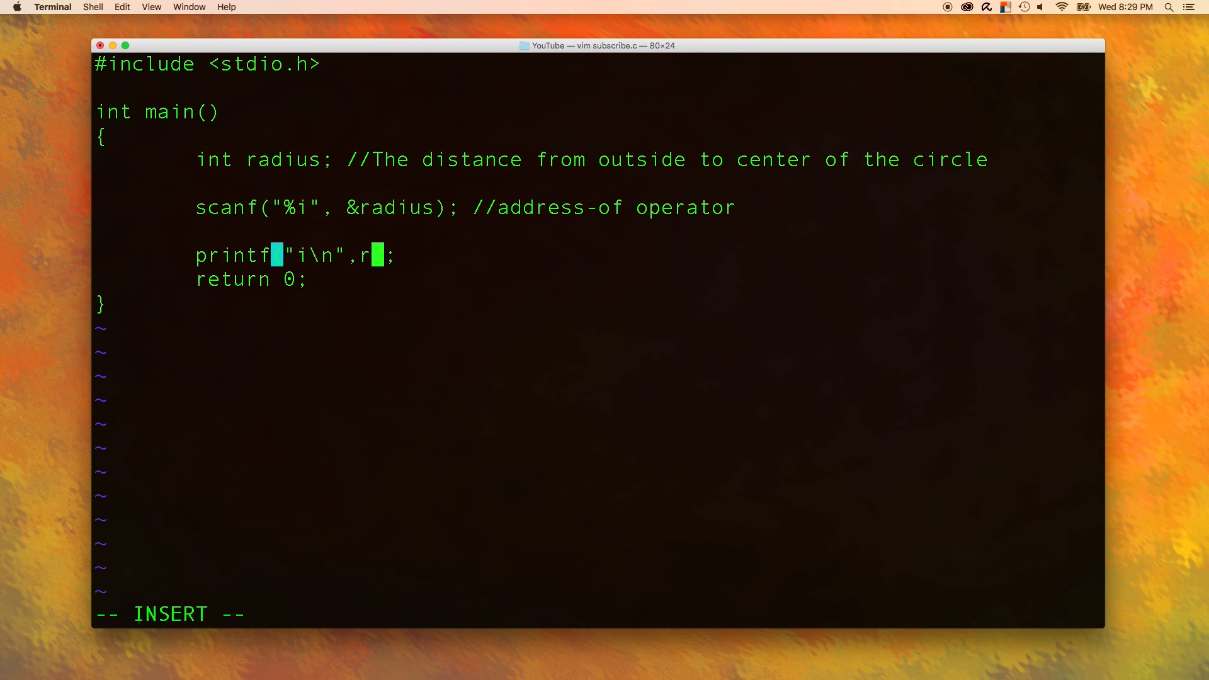
text(adius)
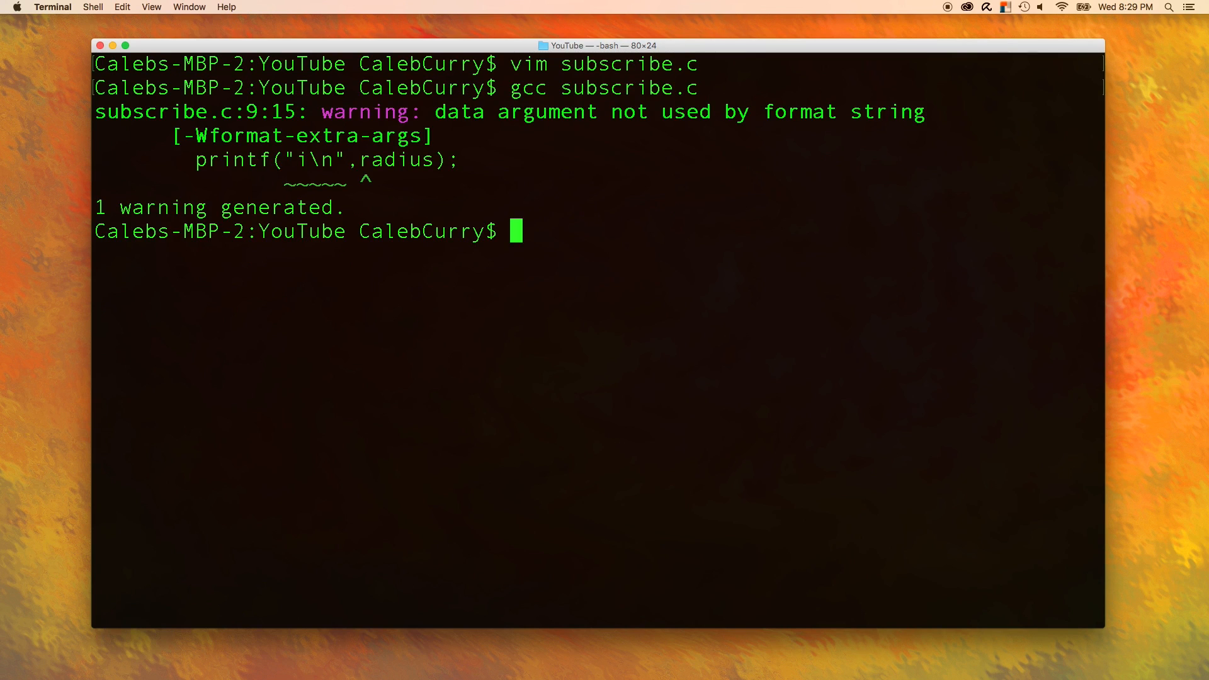
mouse_move(290, 178)
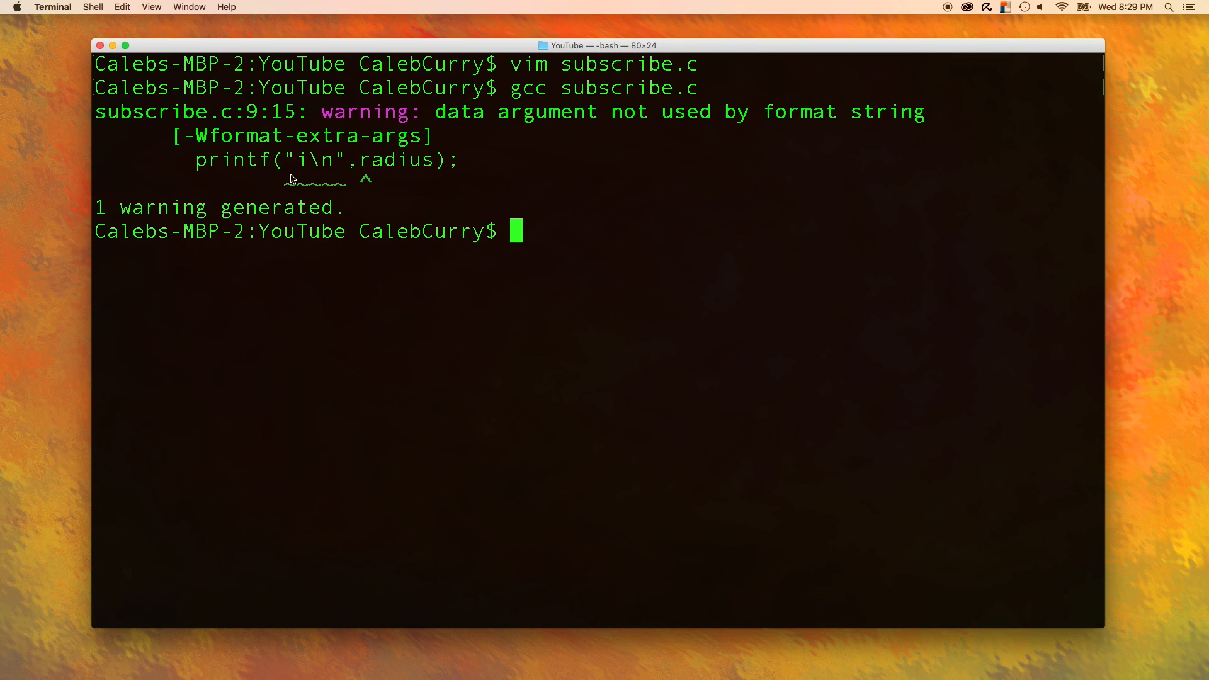
mouse_move(454, 190)
text(vim subscribe.c)
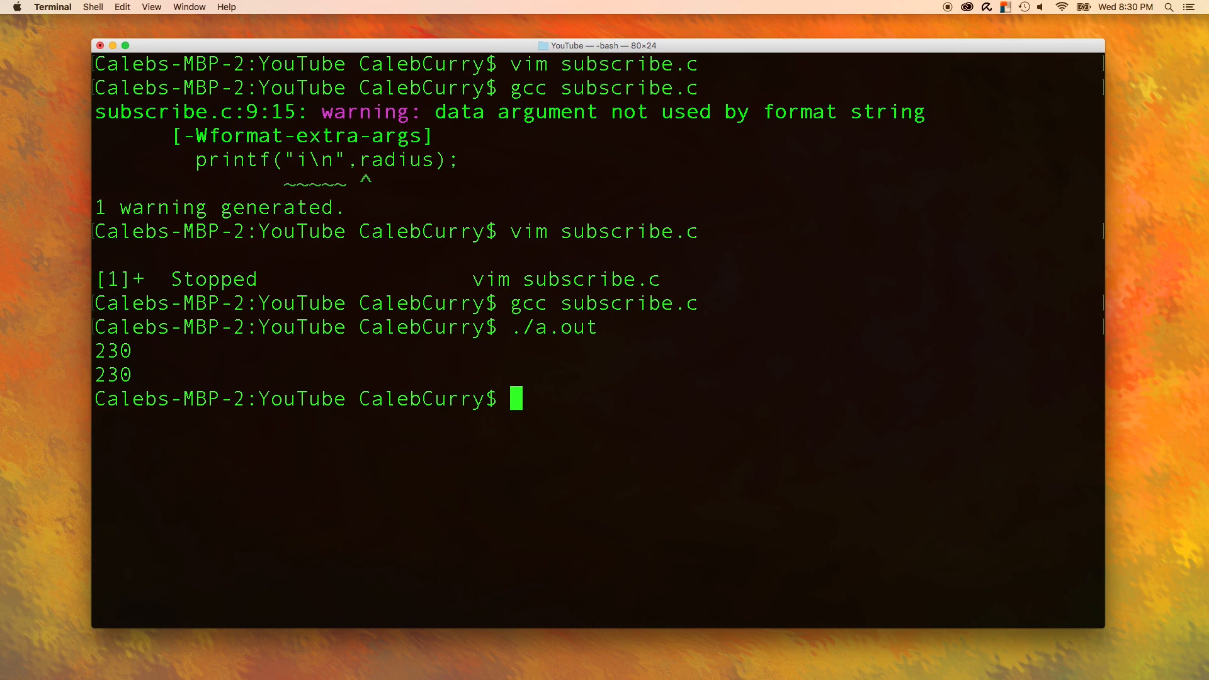
- Start typing a prompt word at the command line, then clear it
text(pr)
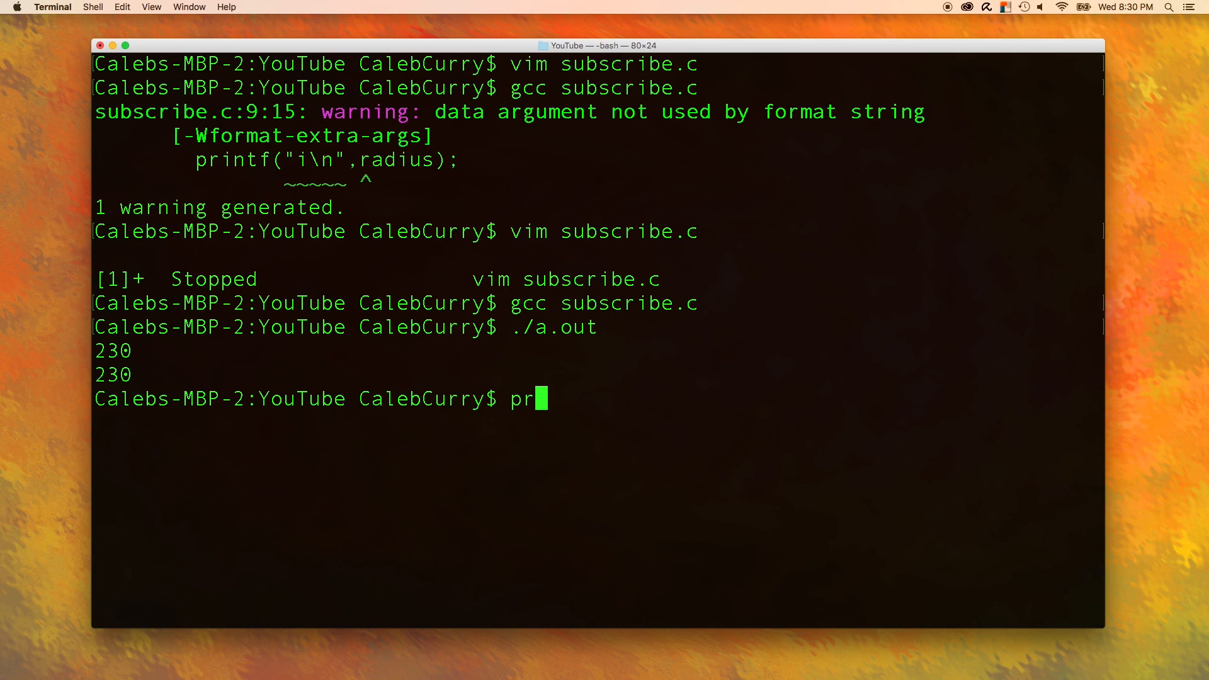
text(ompt)
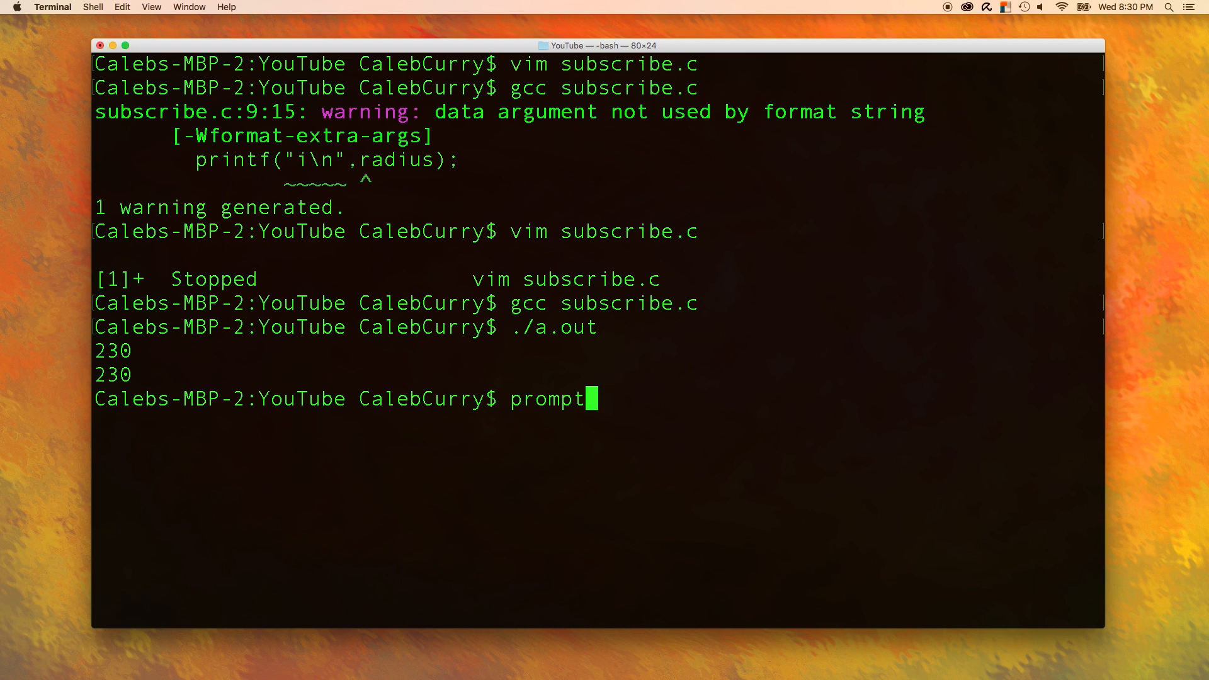
key(Backspace)
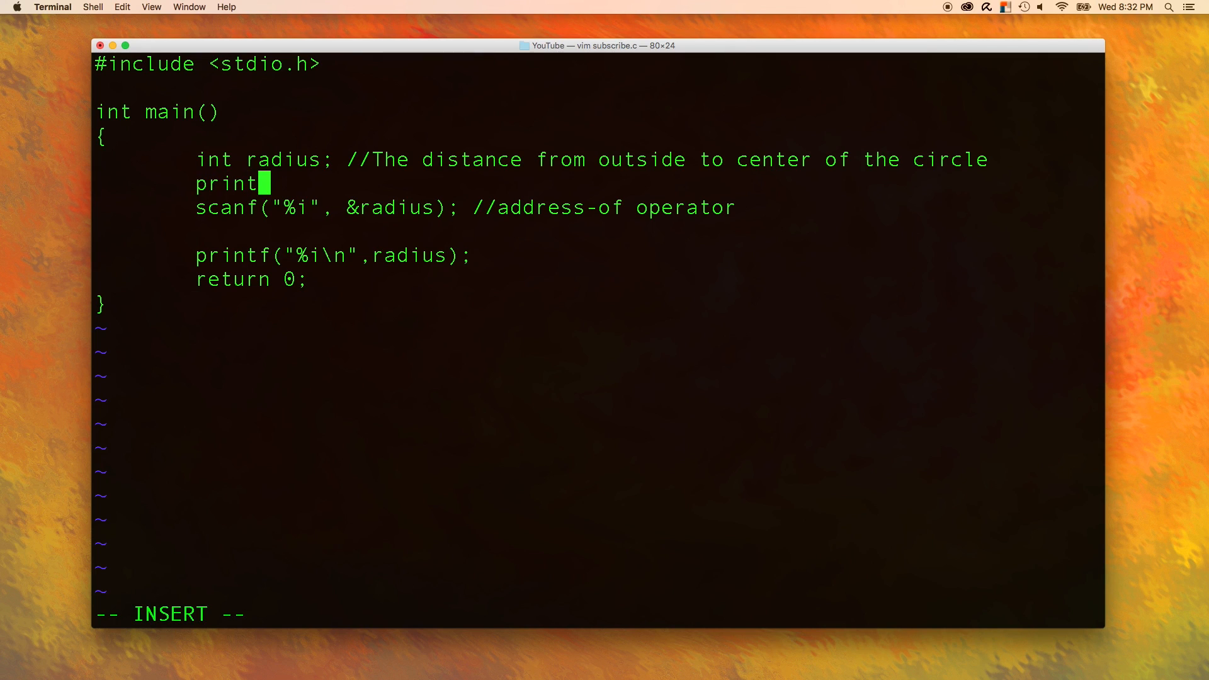
- Write printf("Please enter a radius: ") before scanf, then suspend vim to the shell
text(f("Please enter a rad");)
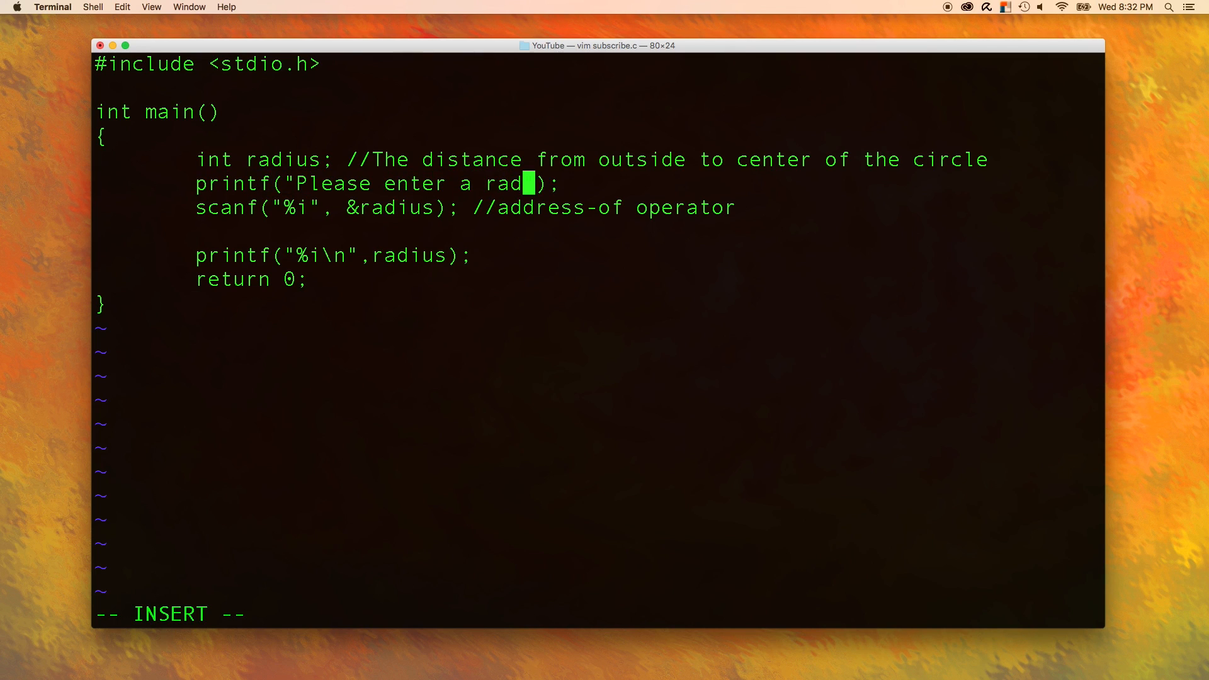
key(ctrl+z)
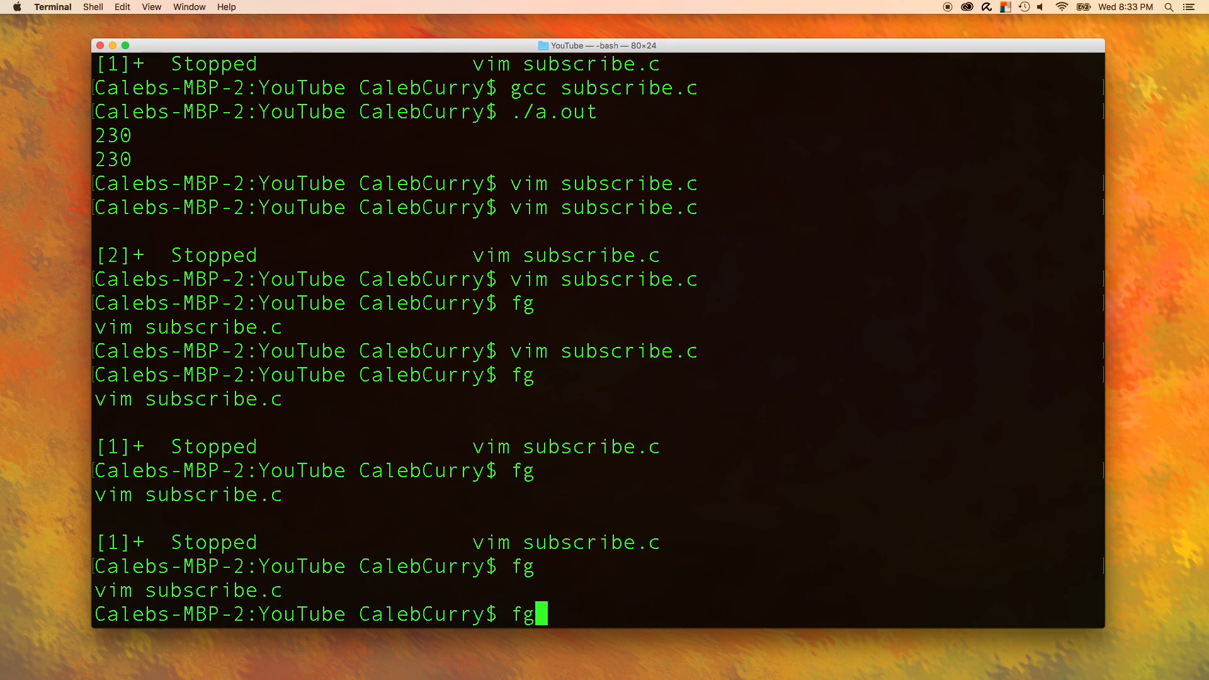
- Compile with gcc subscribe.c, run it entering 200, and compile again
text(gcc subscribe.c)
text(./a.out)
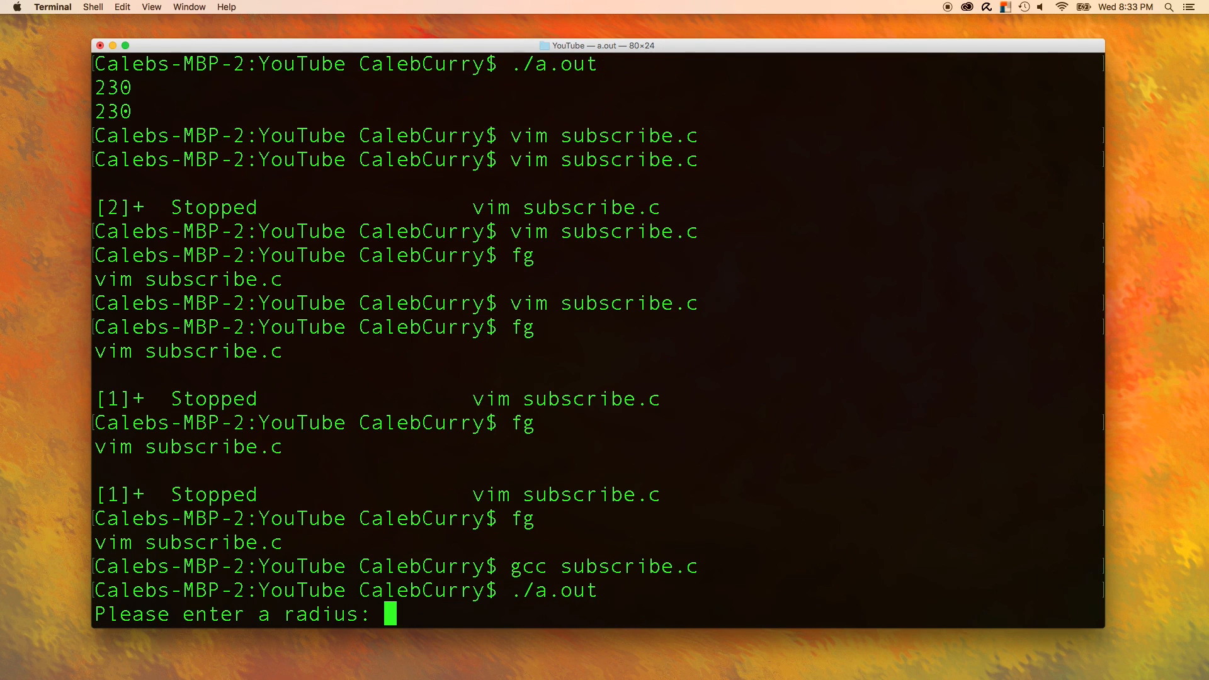
text(200)
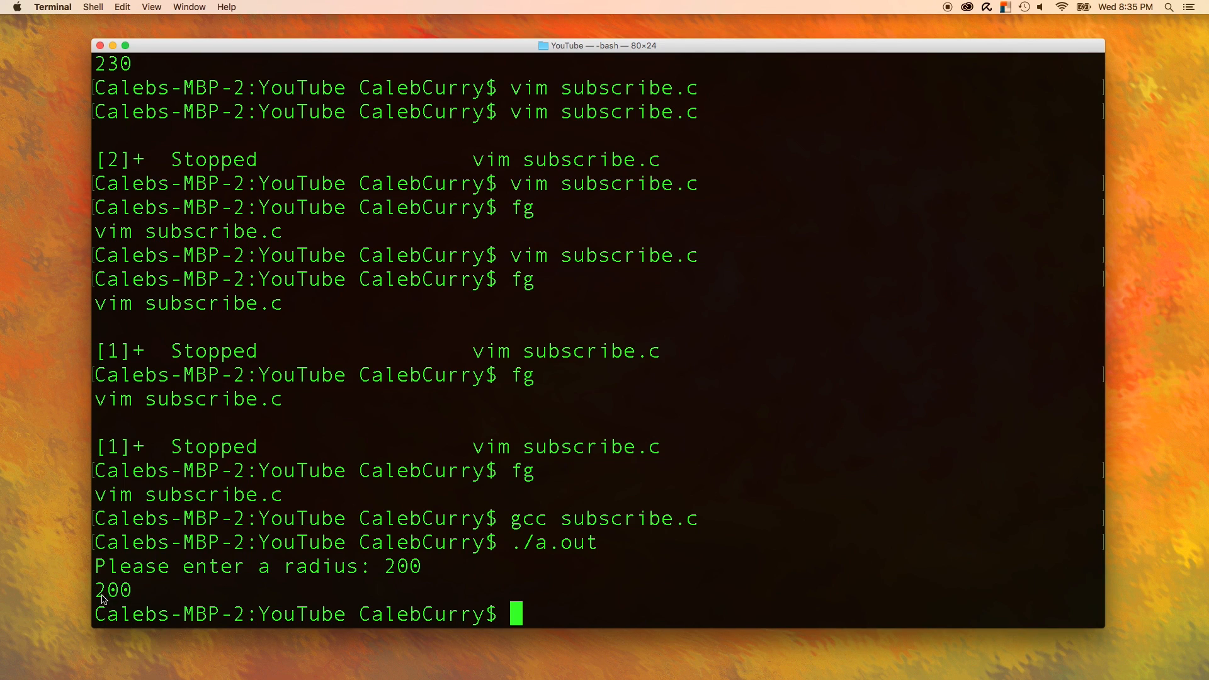
text(gcc subscribe.c)
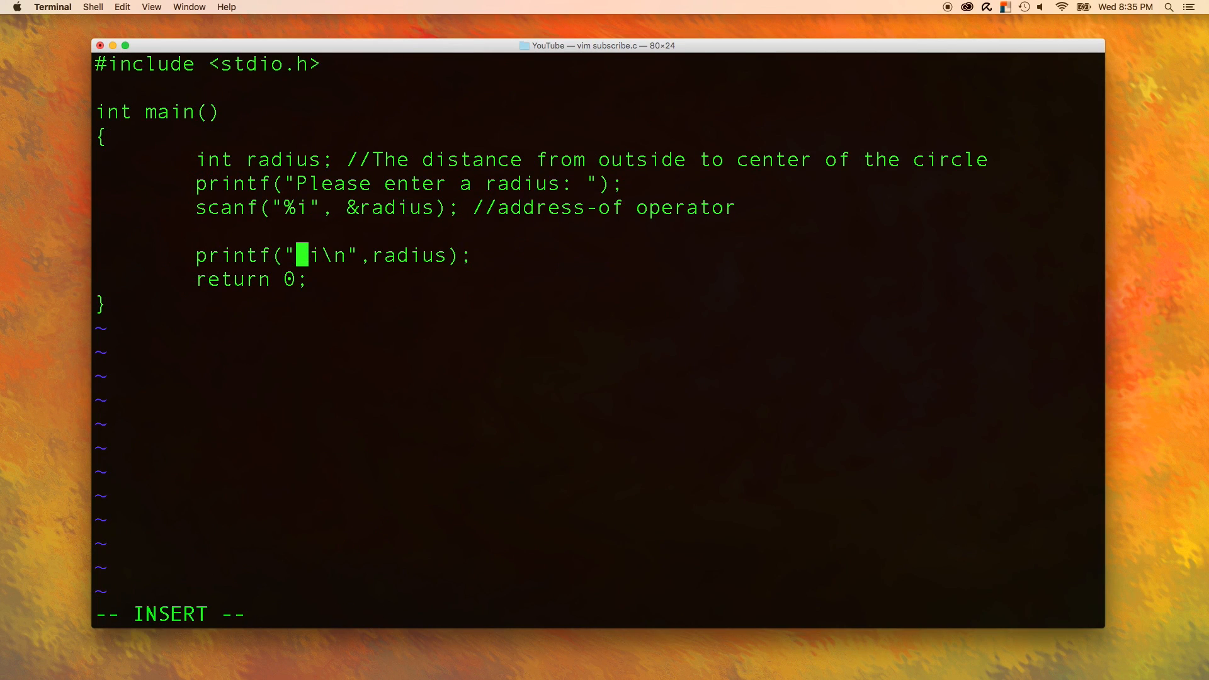
- Insert 'The given radius is ' before %i in printf and quit vim with :wq
text(The given radius is)
click(598, 613)
text(:)
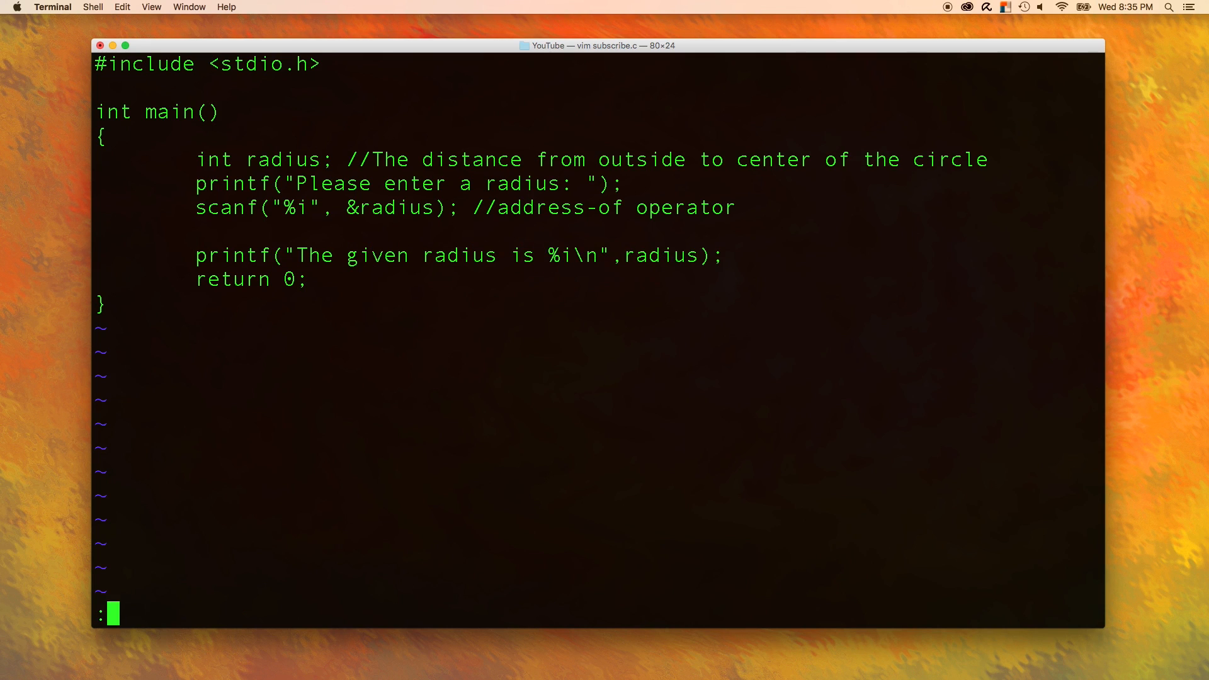
text(q)
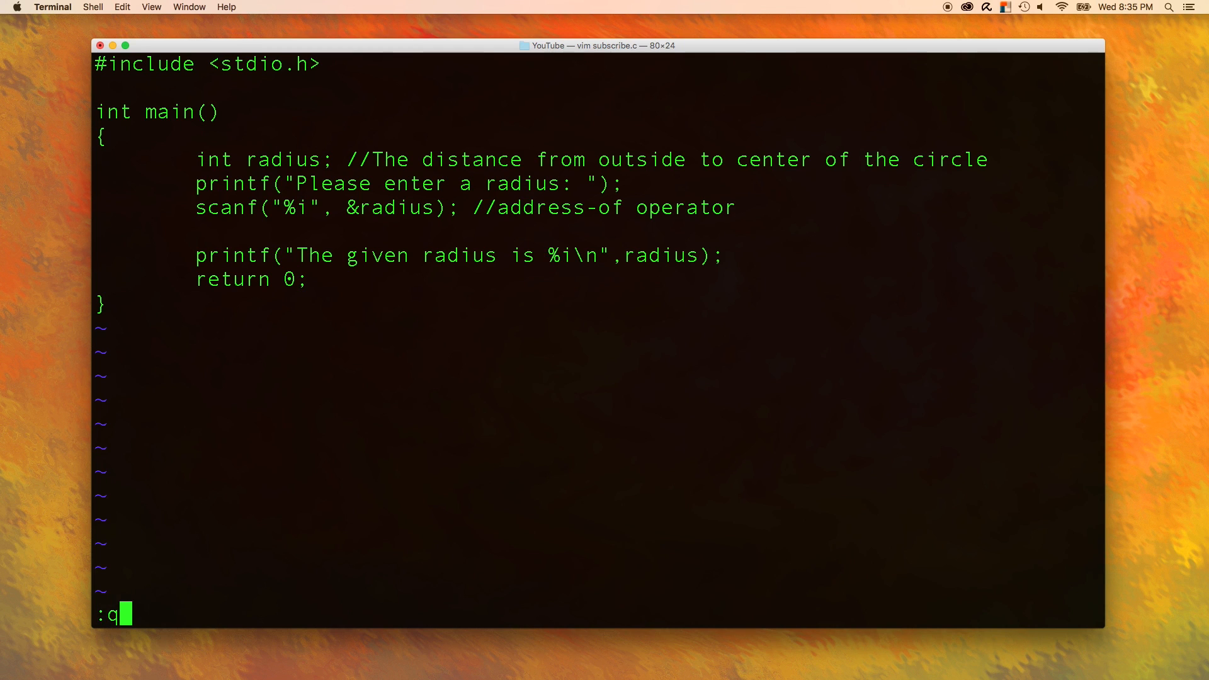
key(Return)
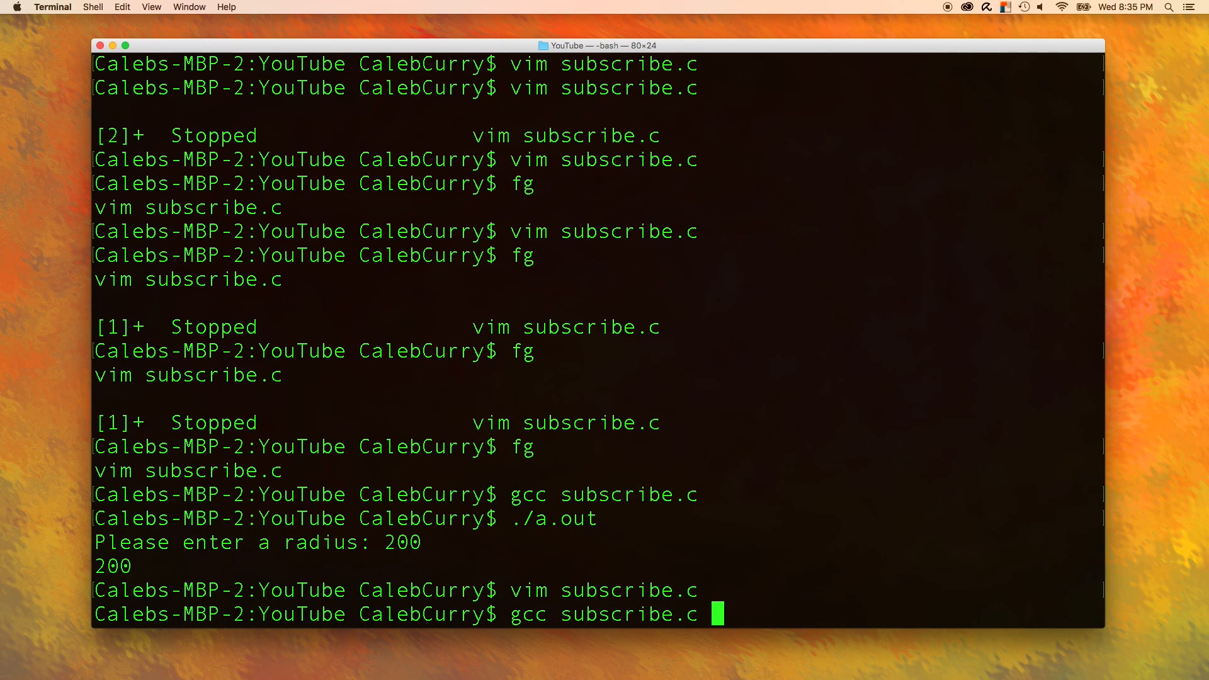
- Run ./a.out and enter 2000, printing 'The given radius is 2000'
text(./a.out)
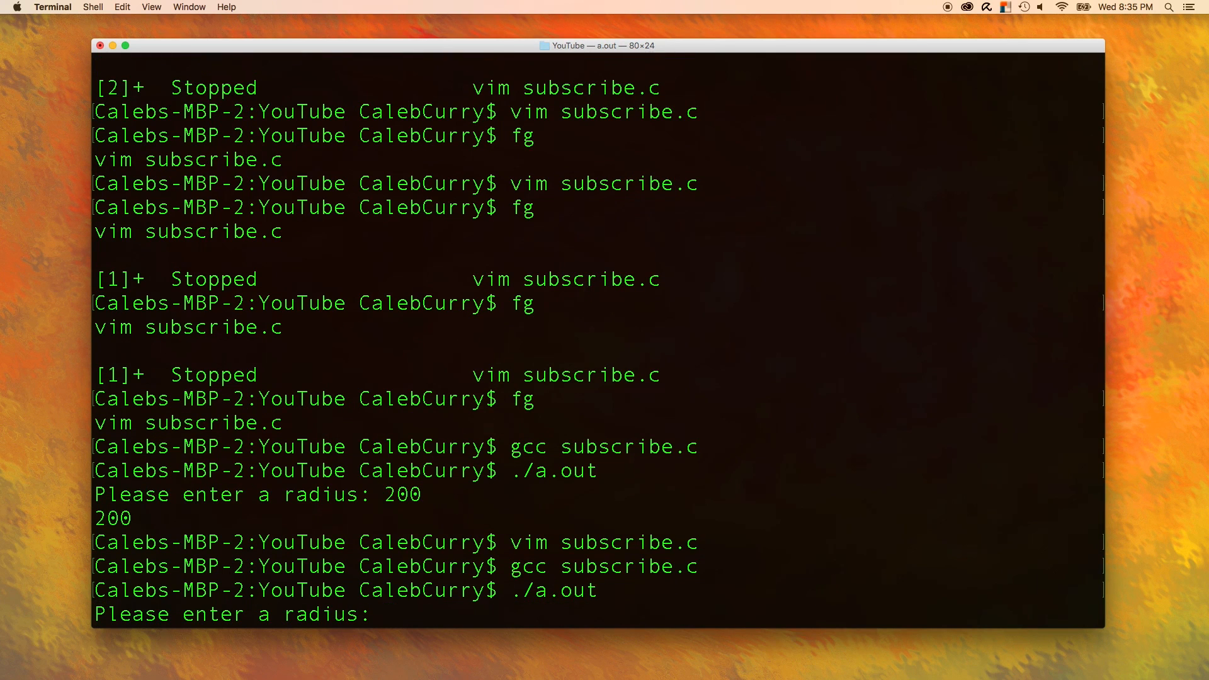
text(2000)
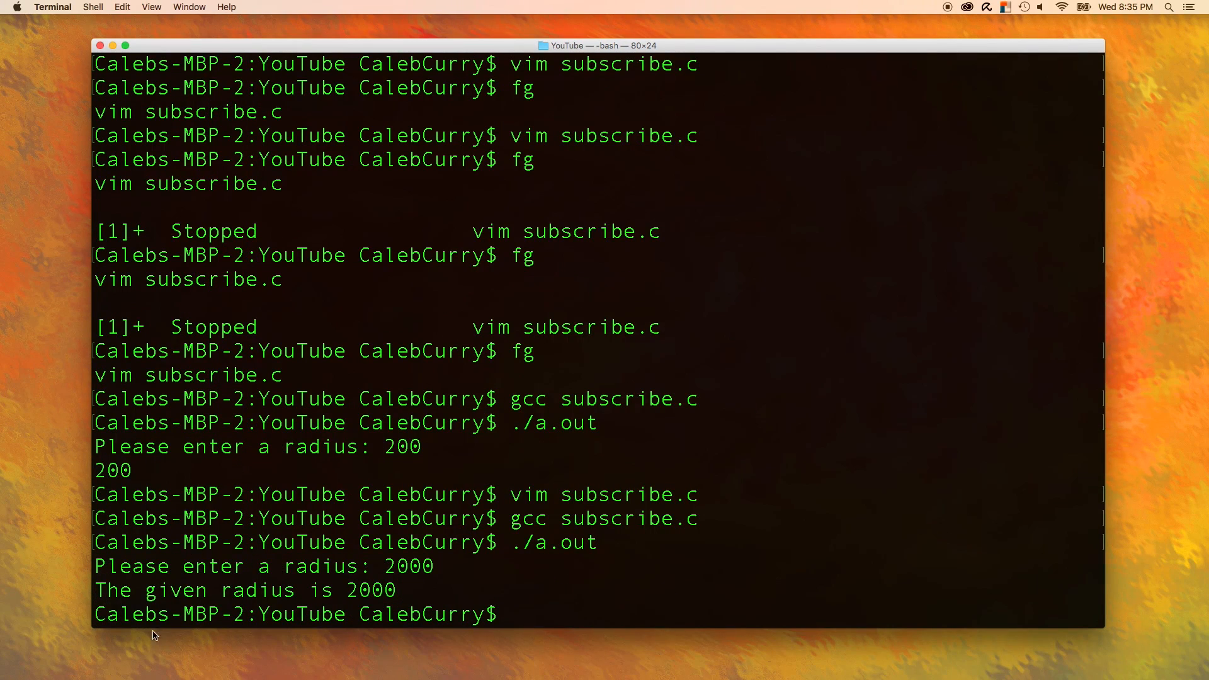